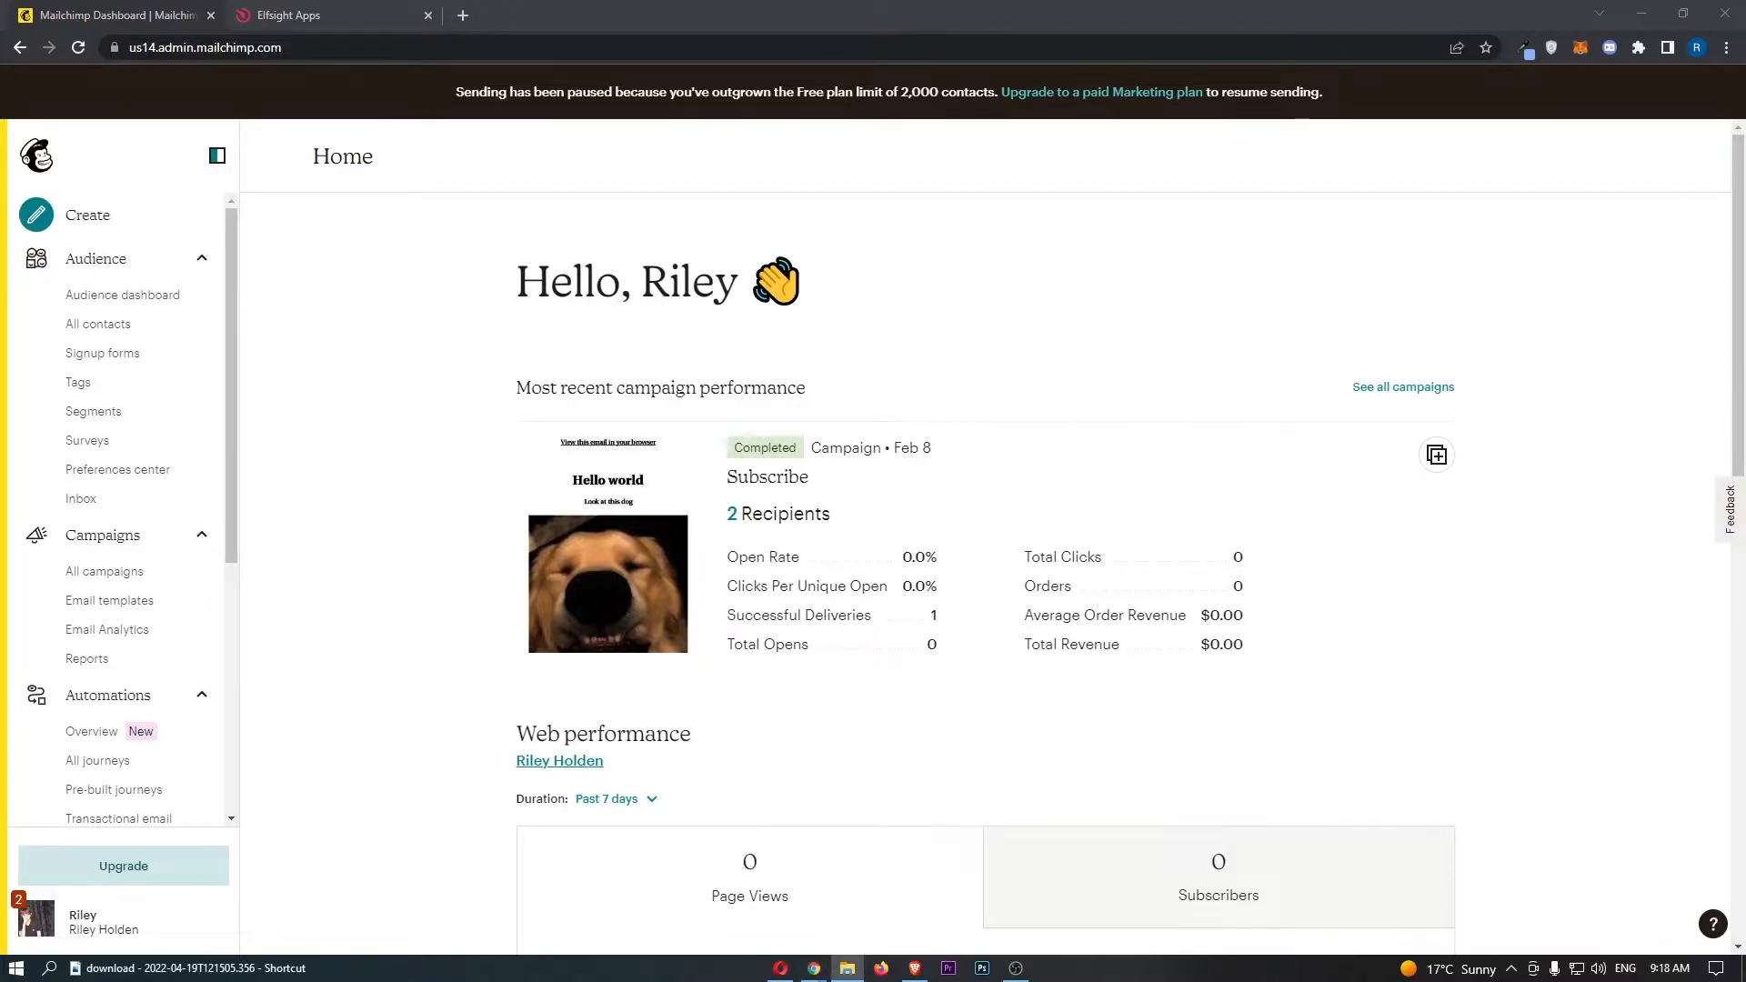
pyautogui.moveTo(1134, 361)
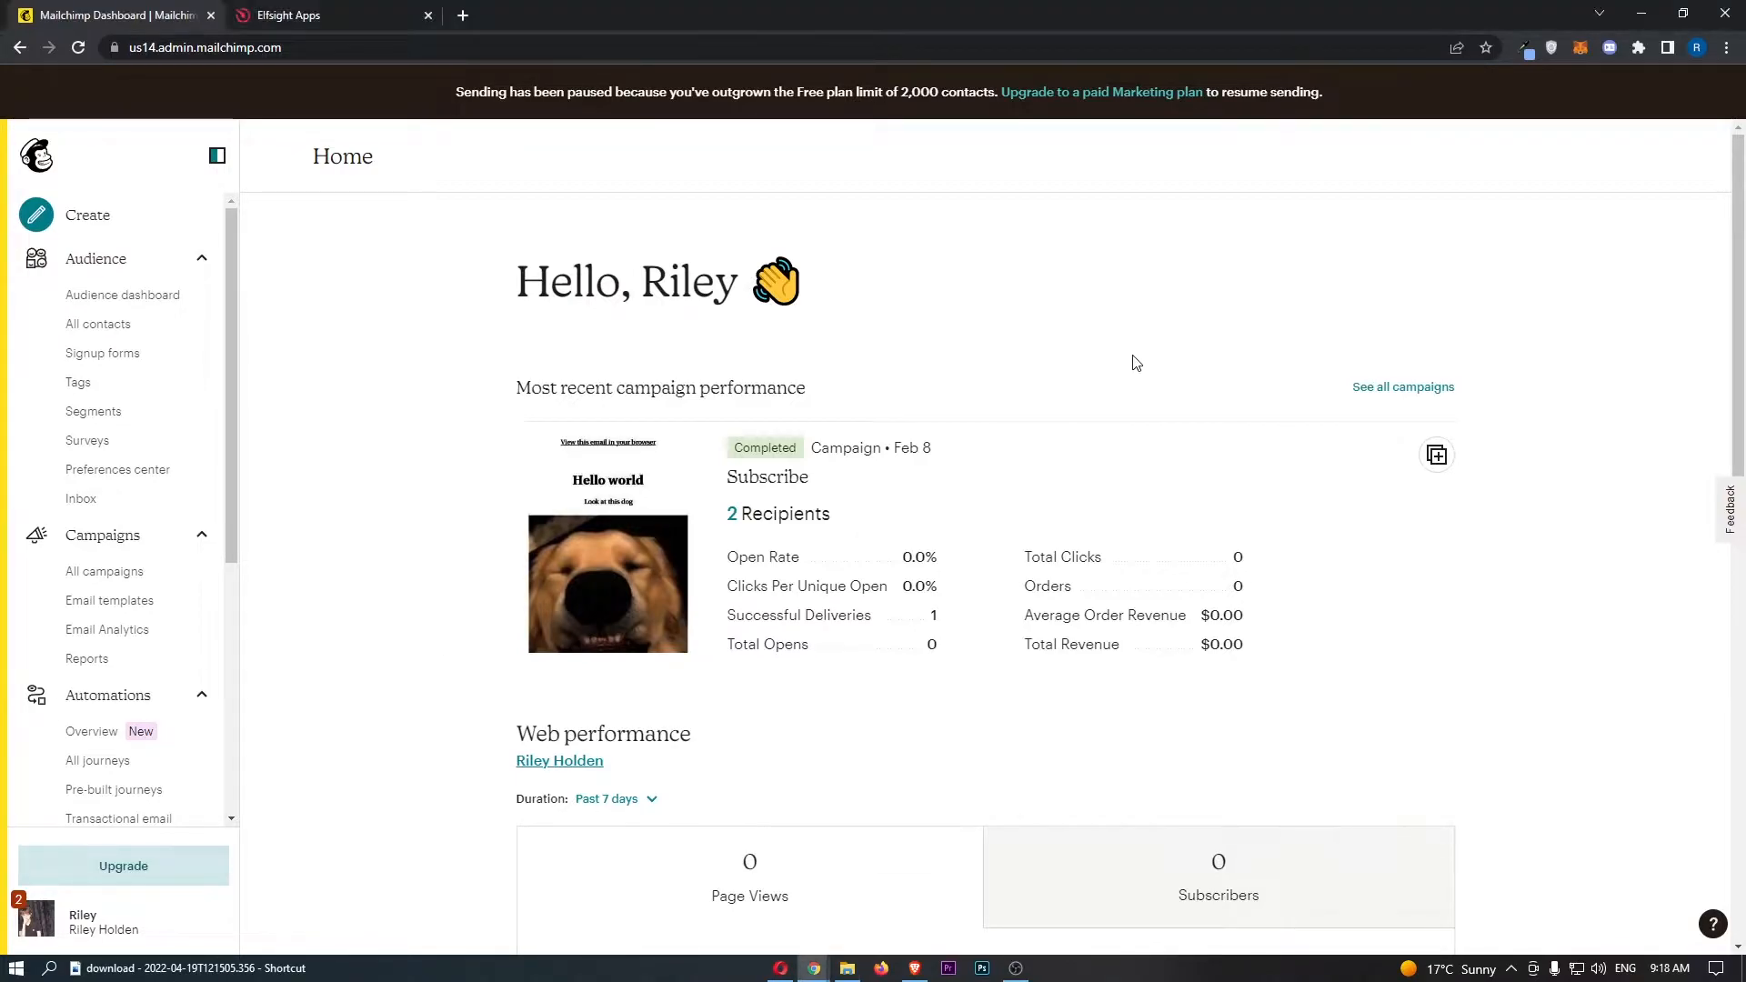
# Go to Integrations > Discover and scroll to the Essentials starter kit showing Zapier.
pyautogui.click(428, 16)
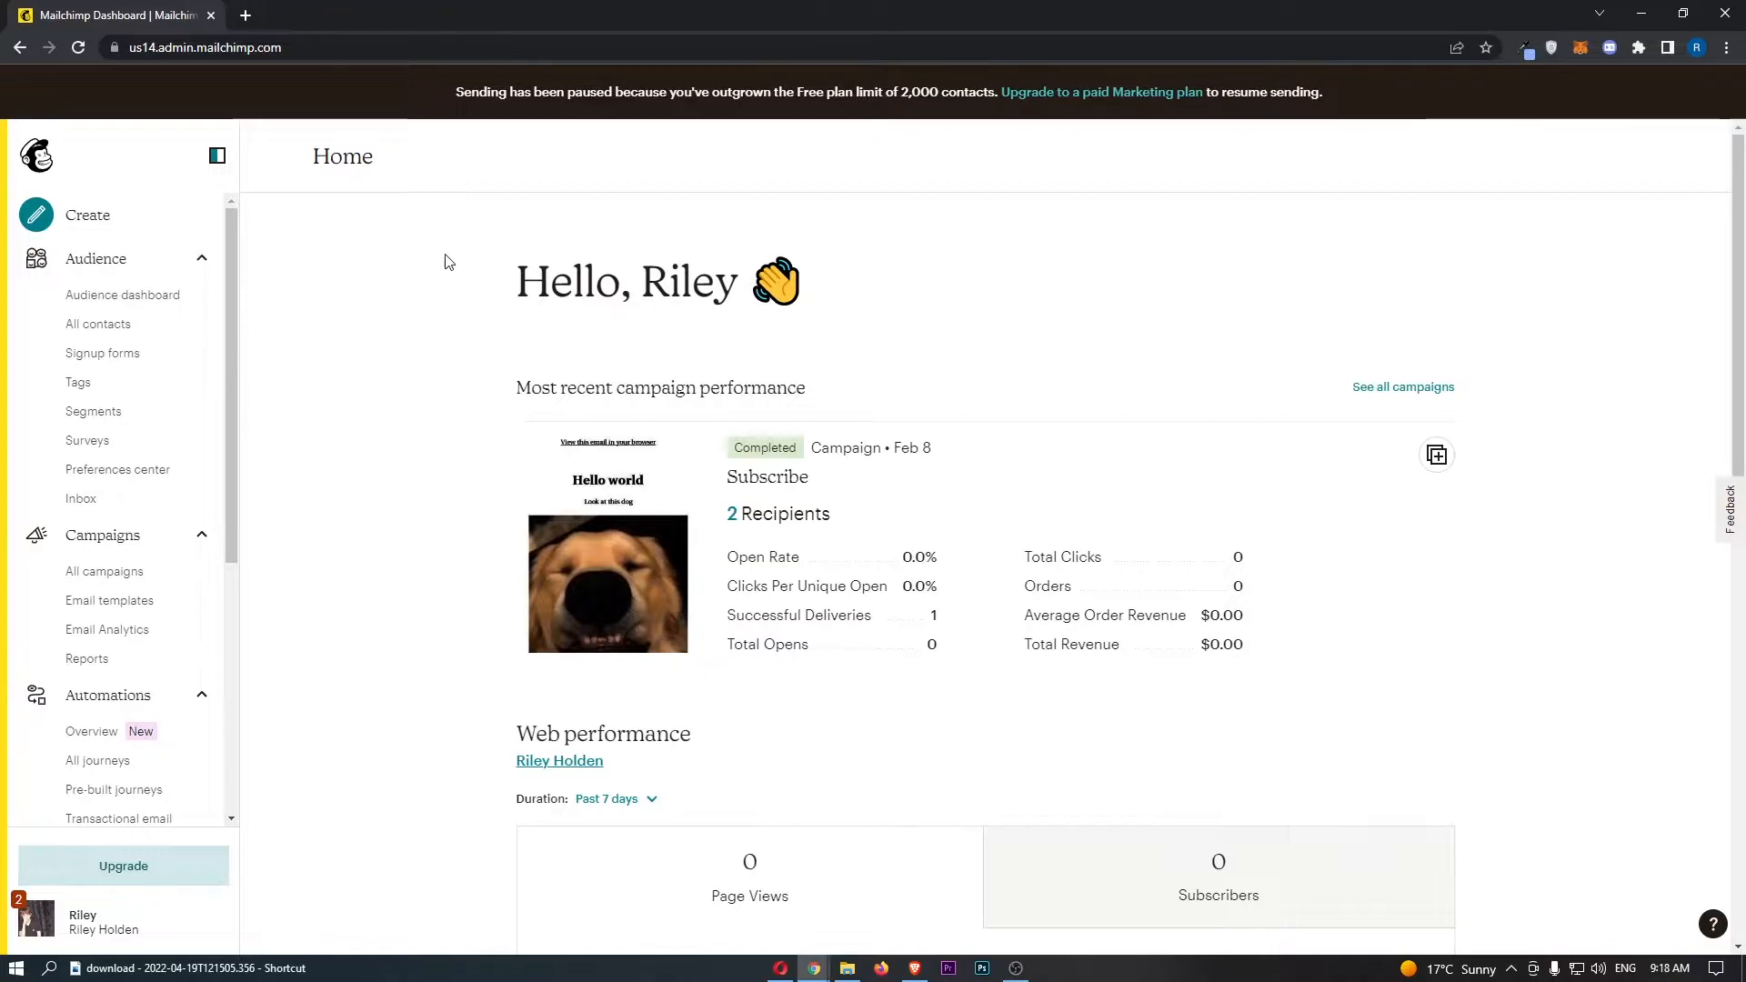
pyautogui.moveTo(356, 356)
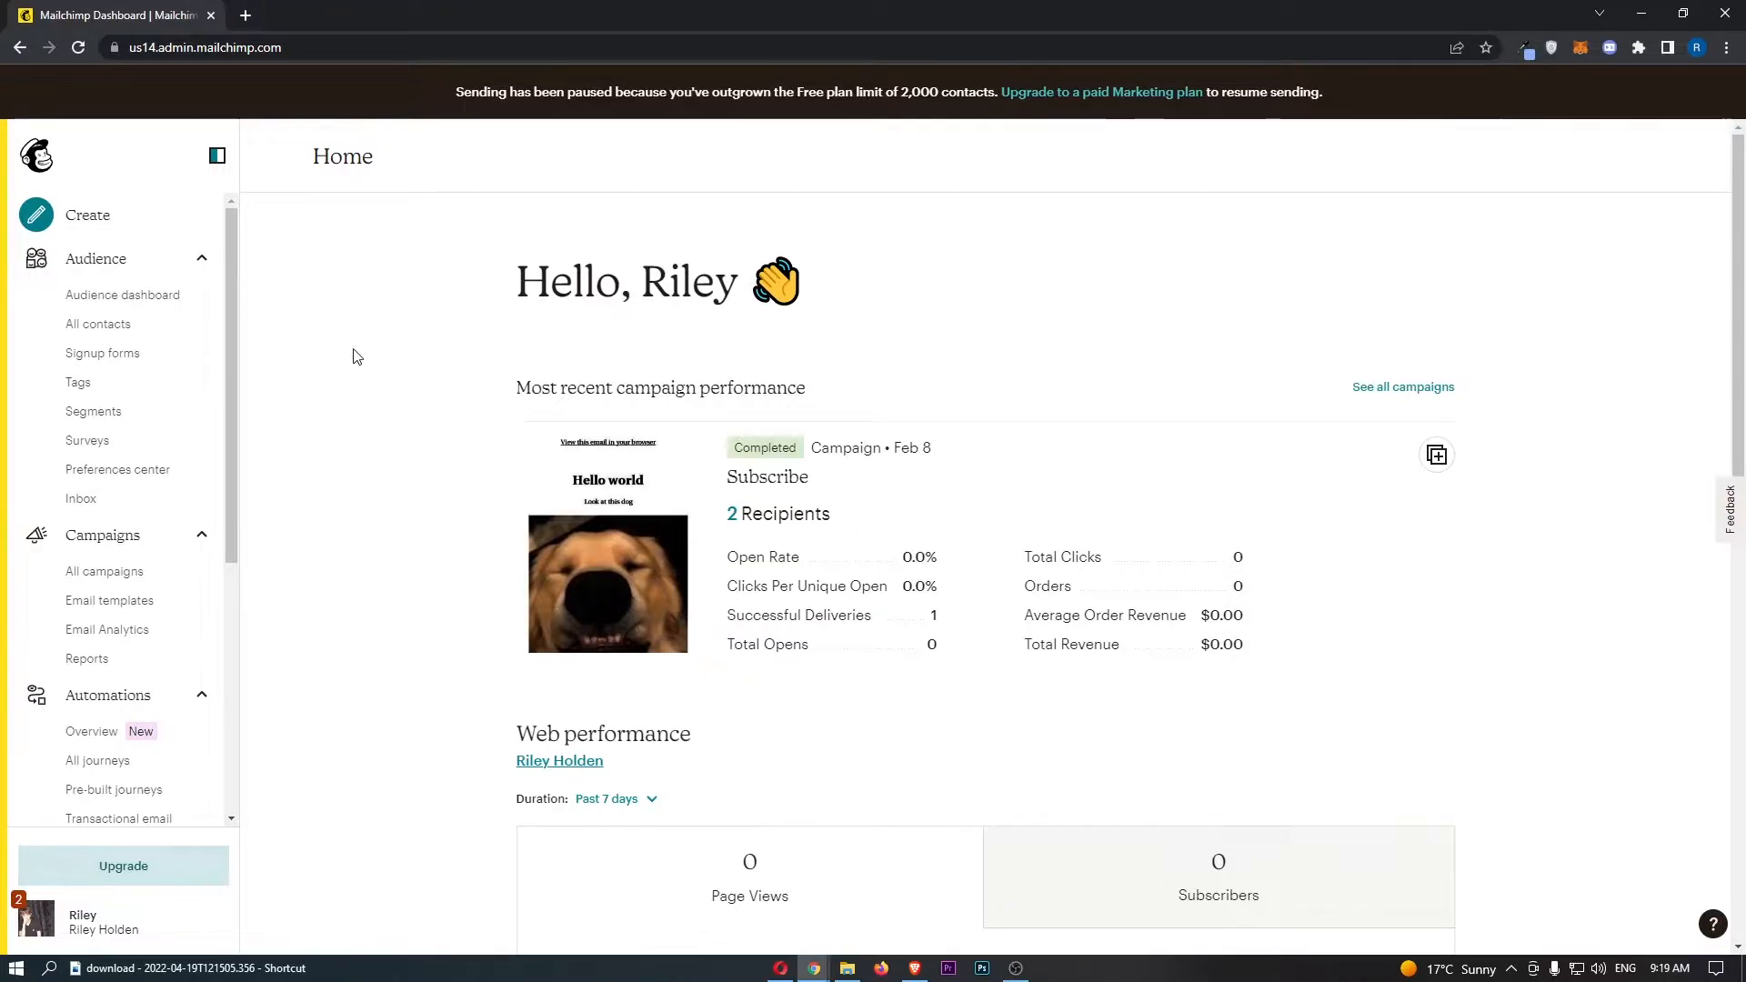
pyautogui.moveTo(121, 271)
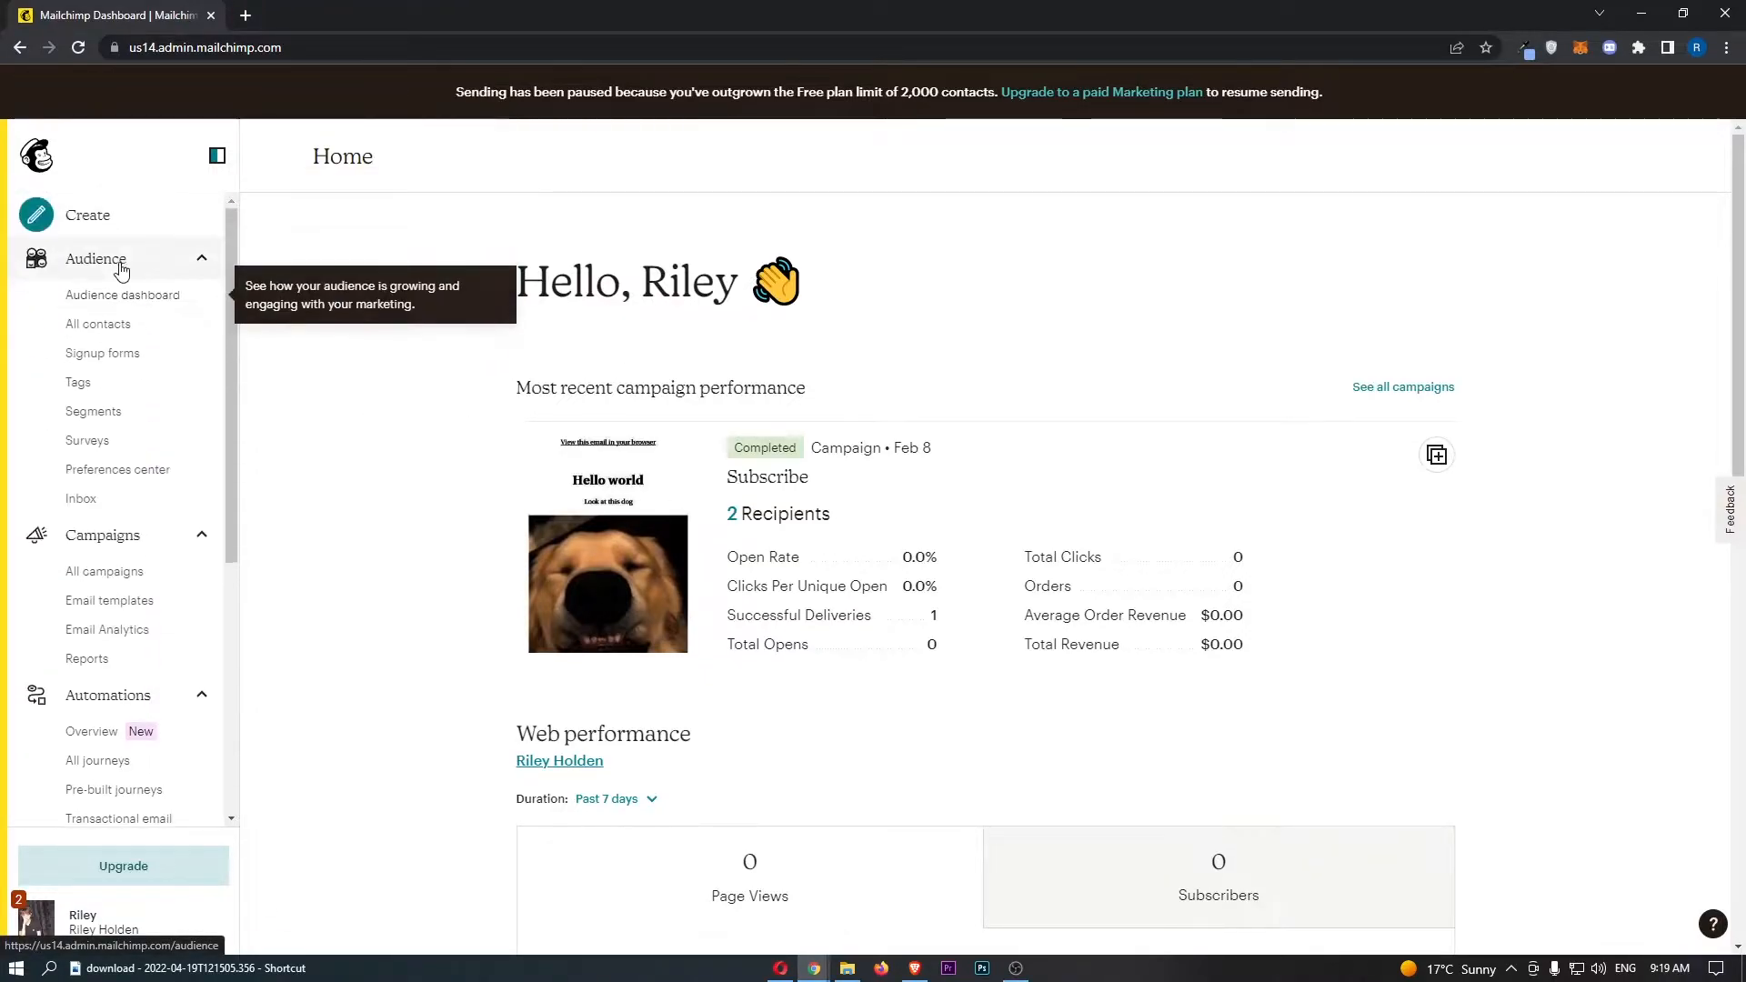
pyautogui.scroll(-3)
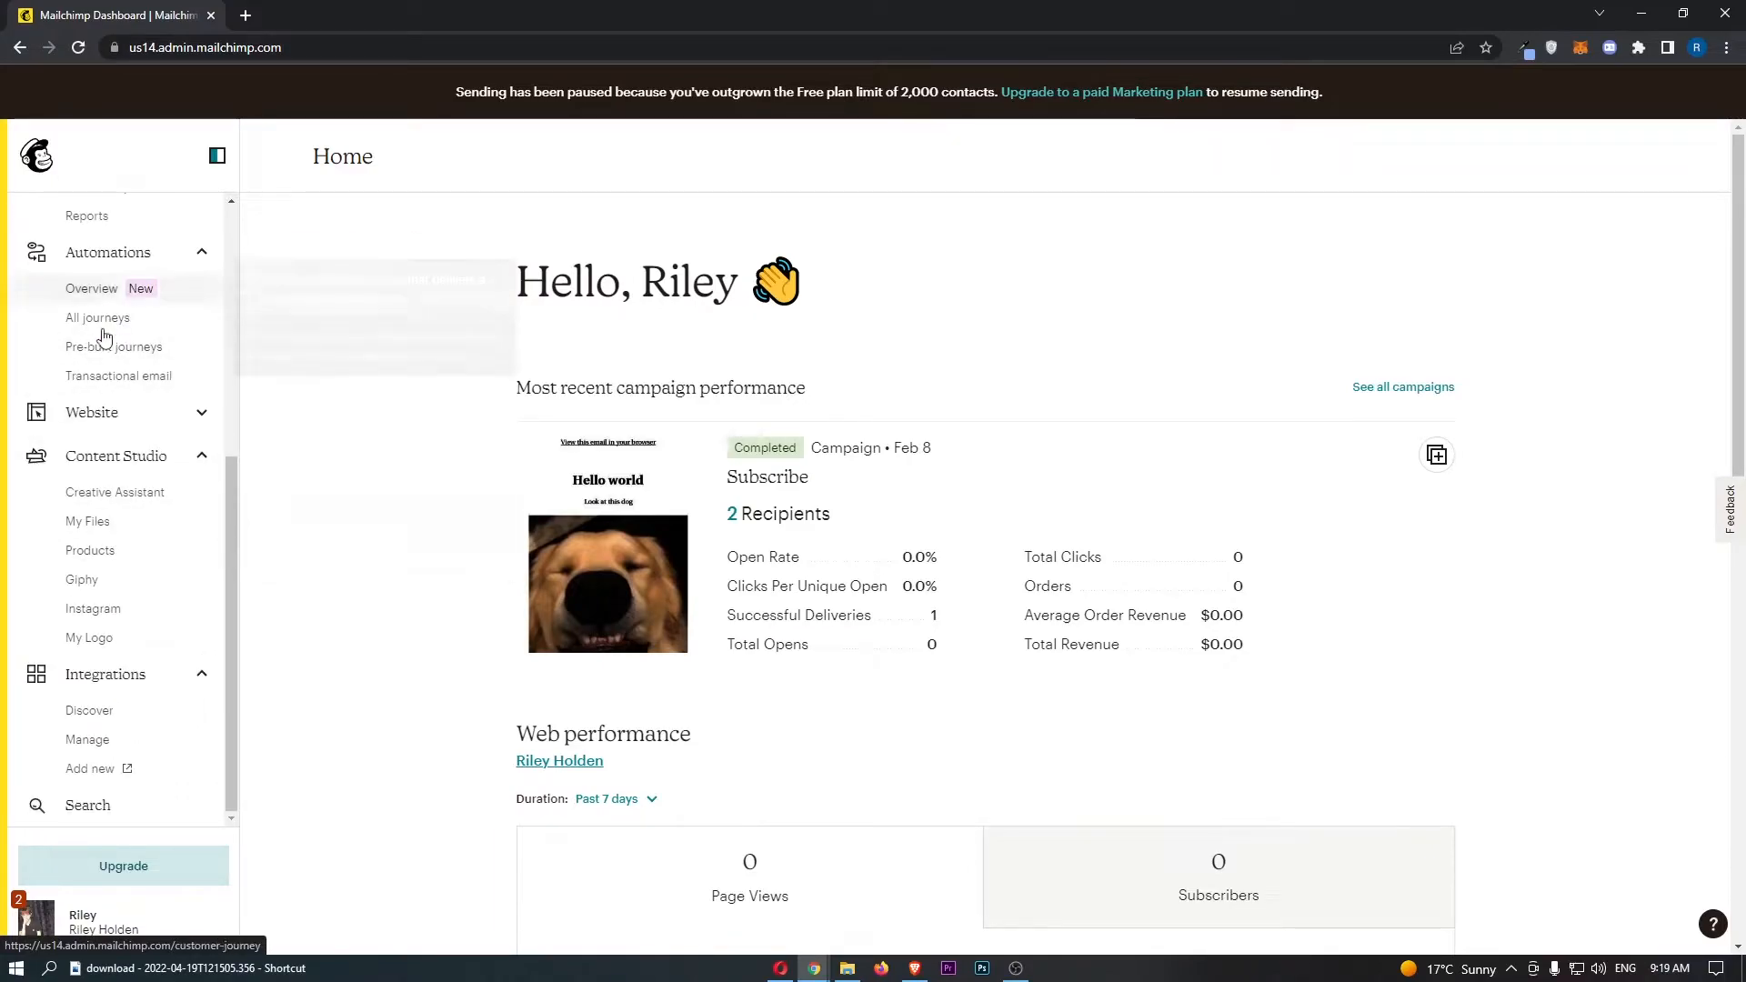
pyautogui.moveTo(121, 691)
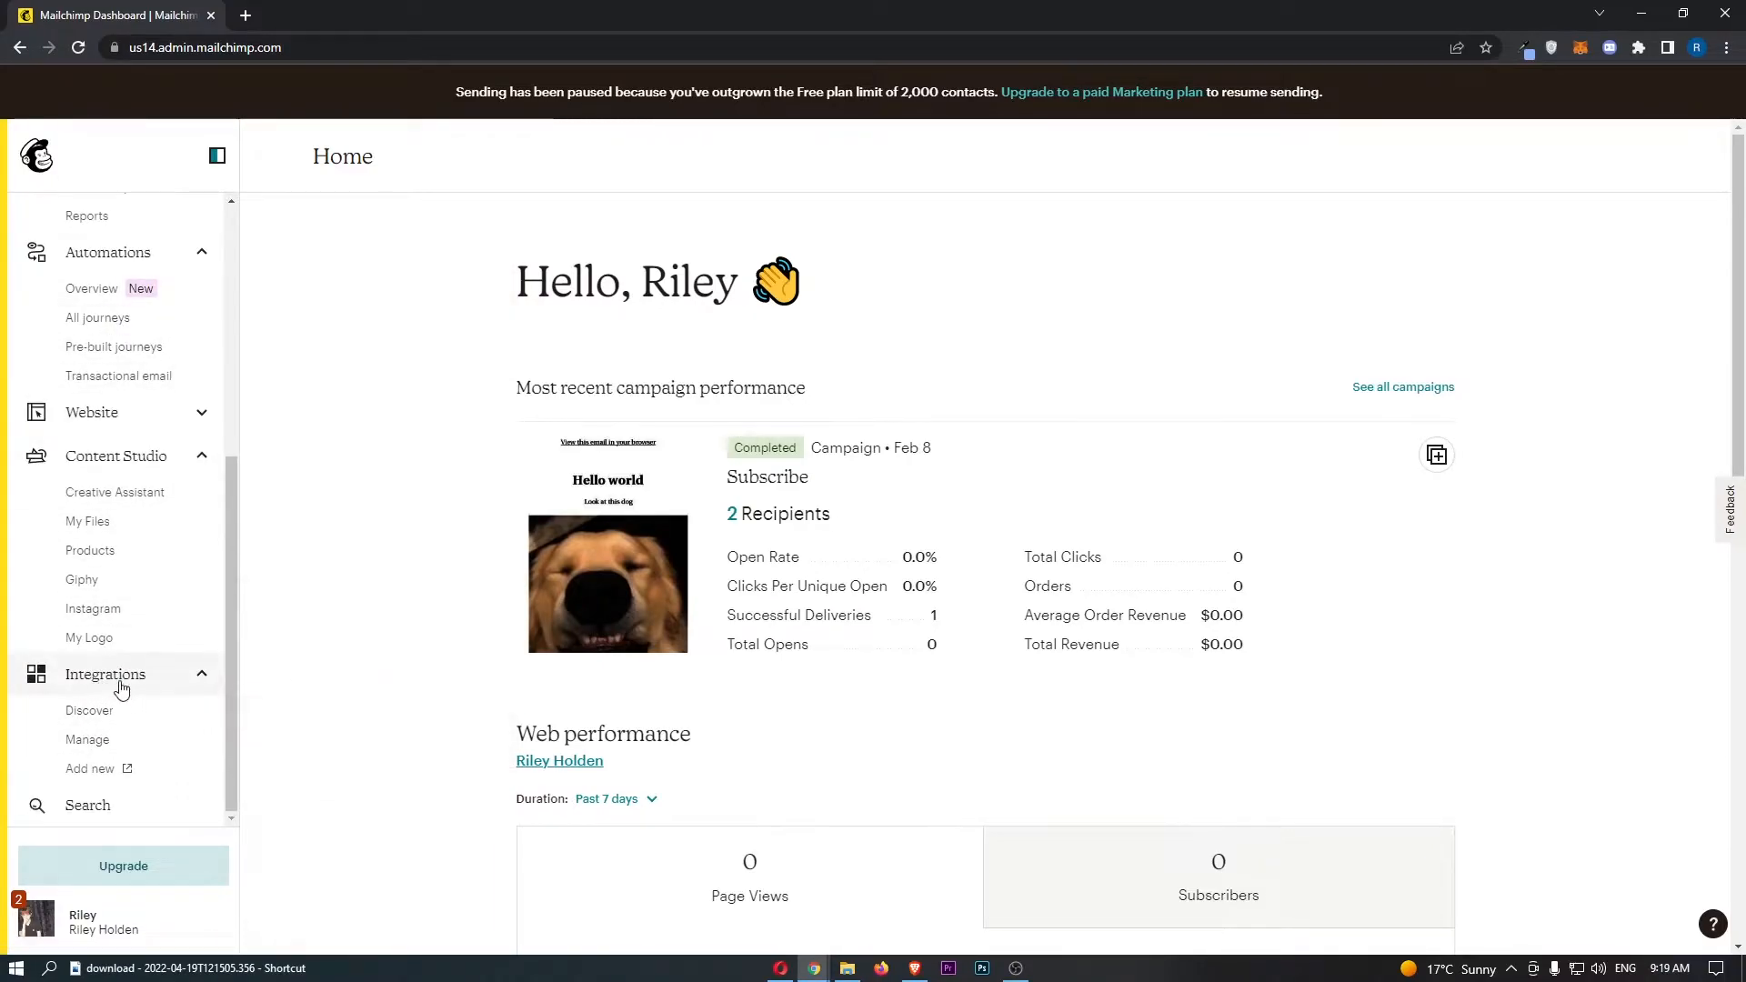
pyautogui.moveTo(89, 716)
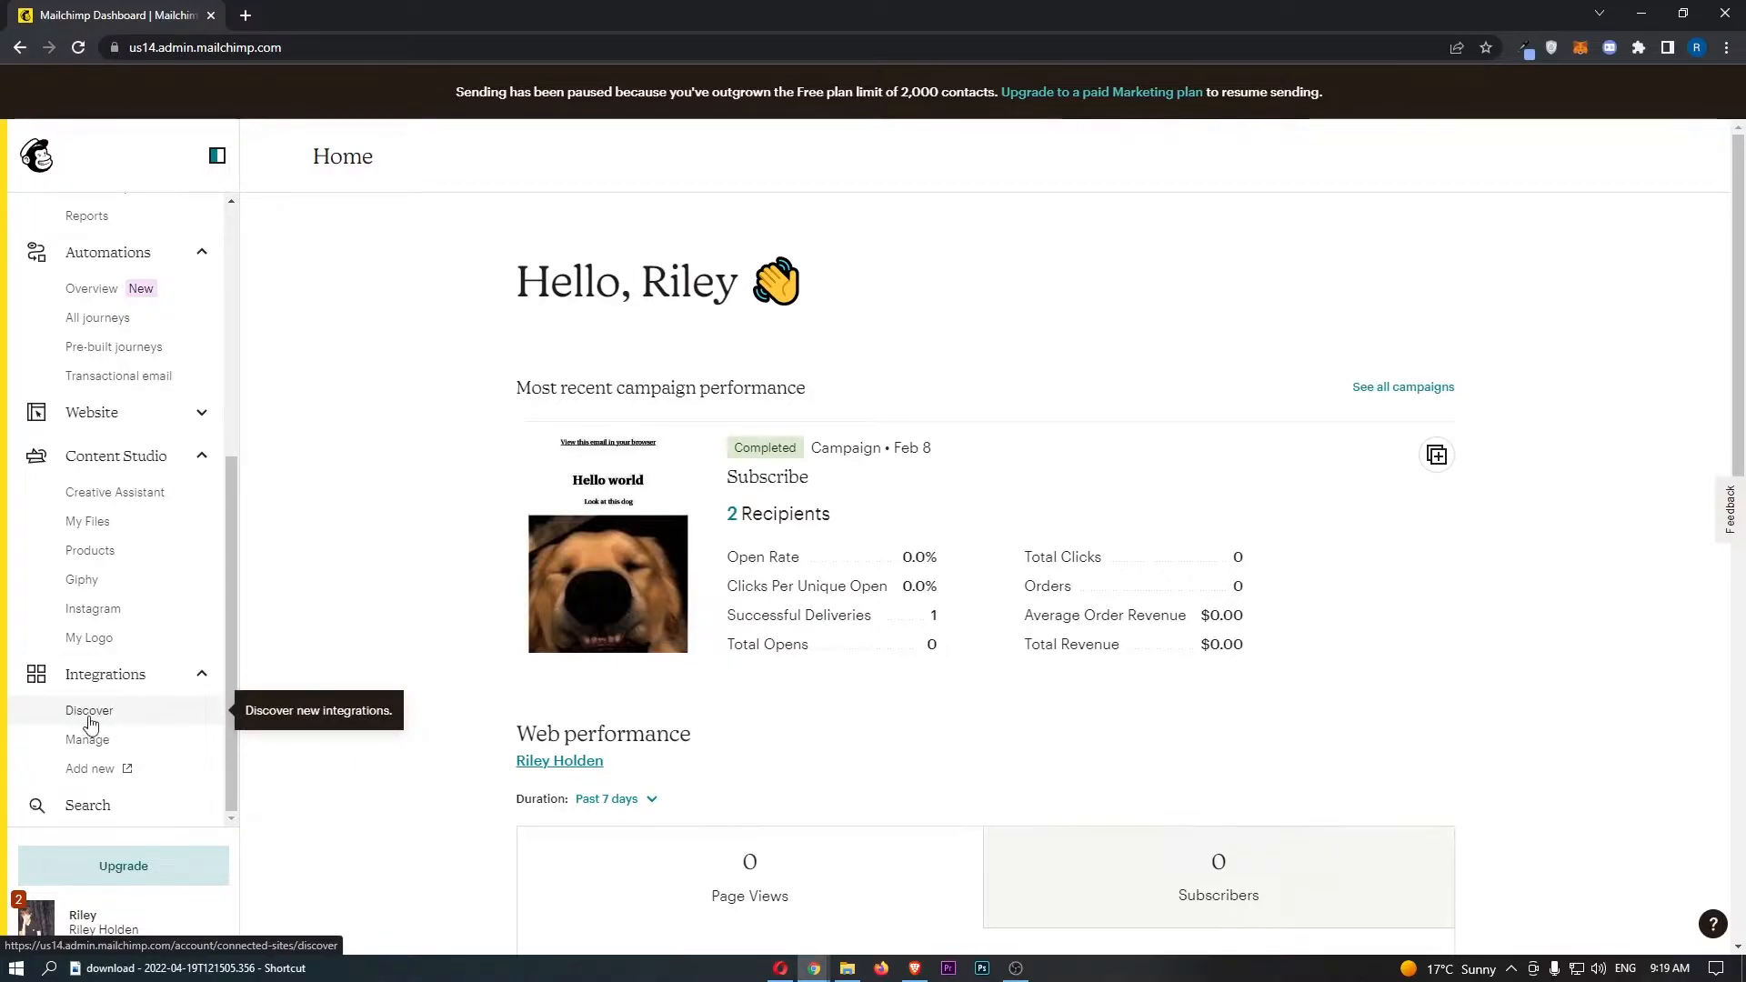
pyautogui.click(89, 710)
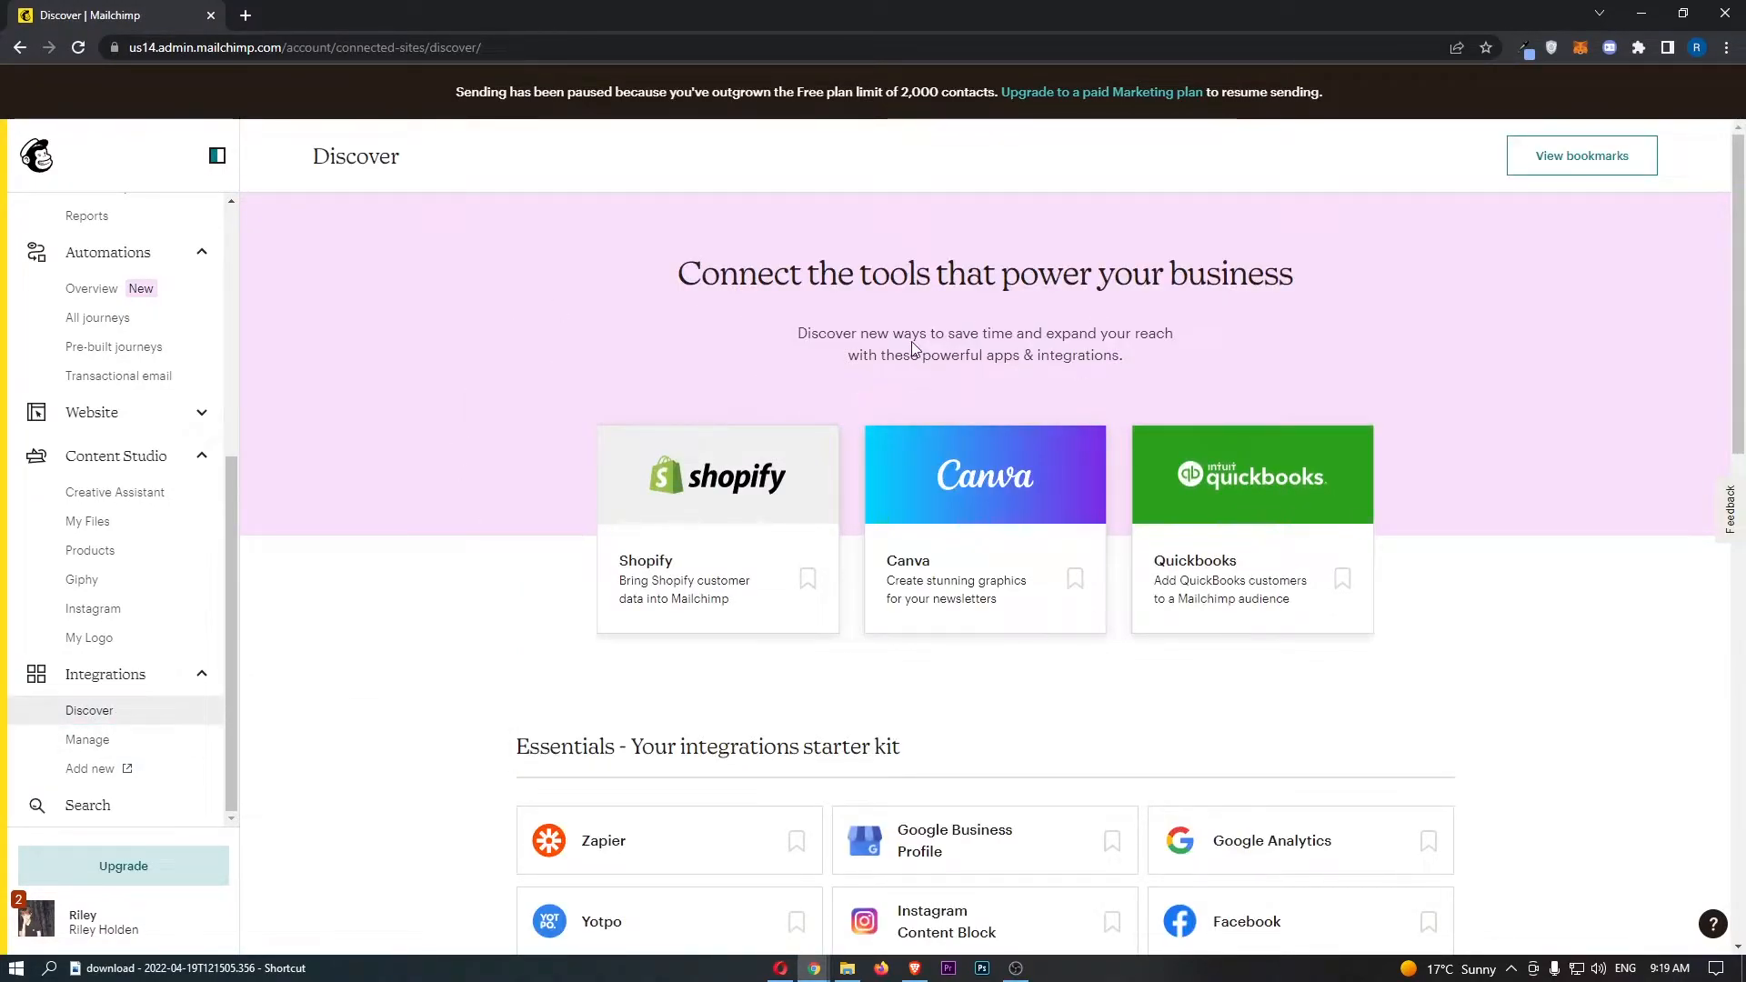
pyautogui.scroll(-3)
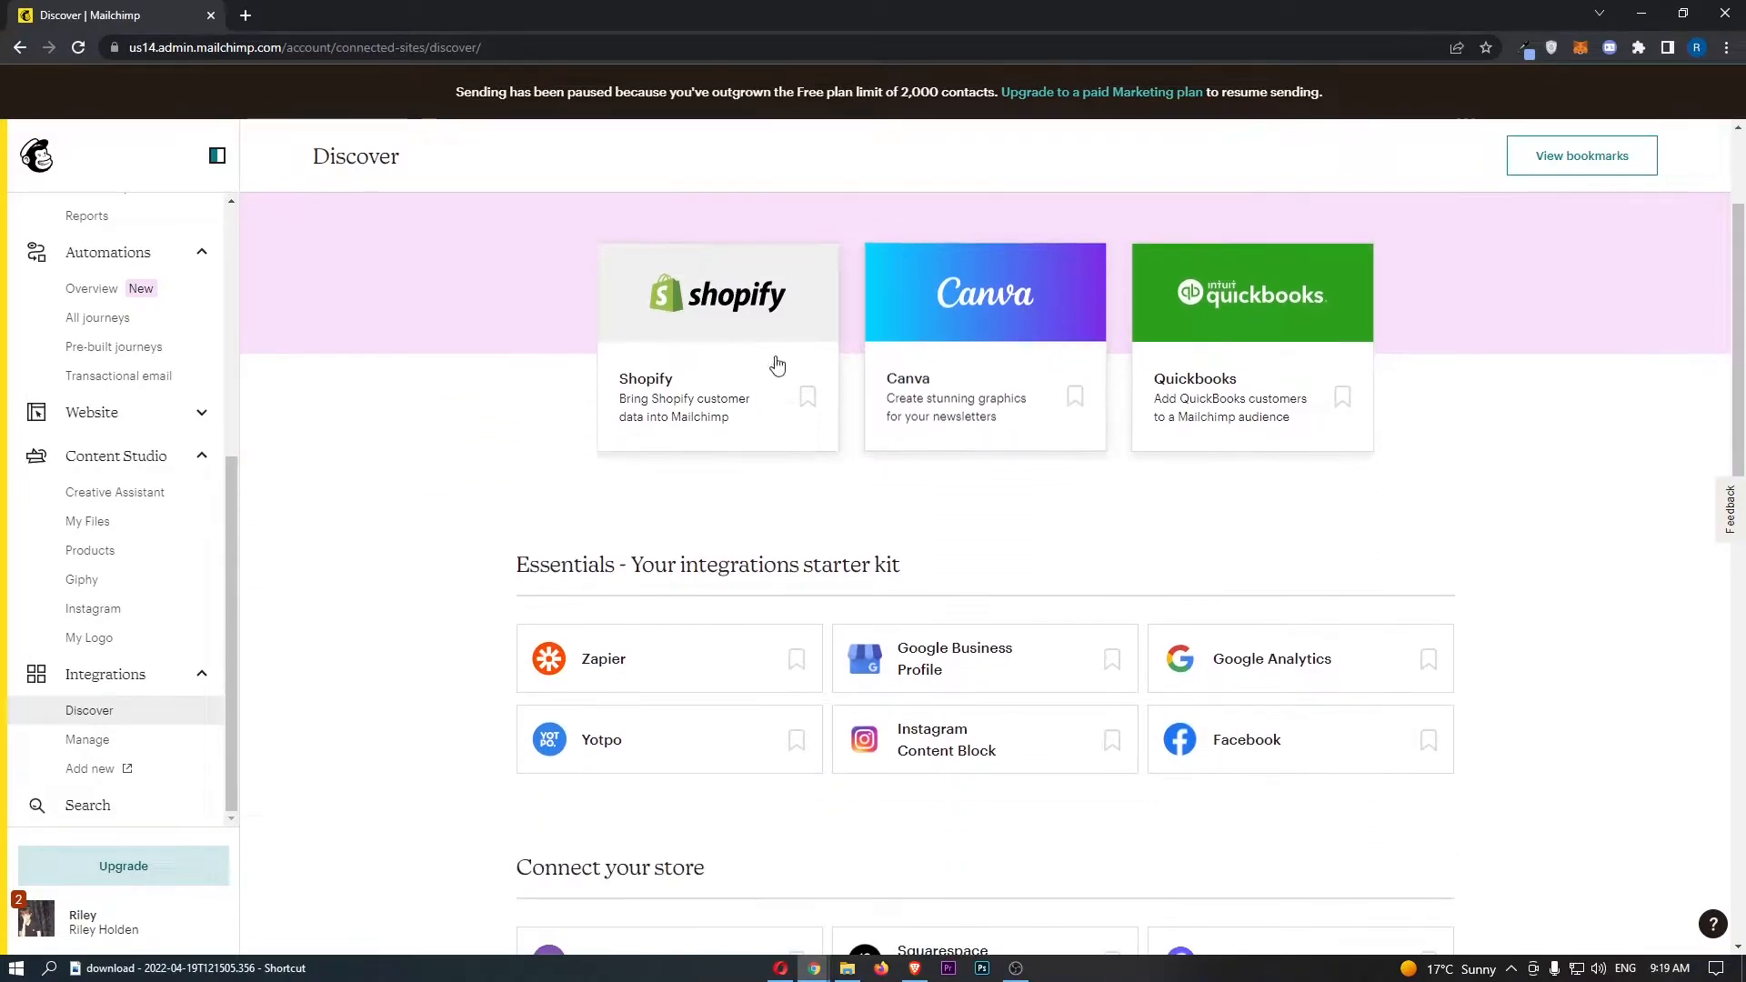
pyautogui.scroll(-3)
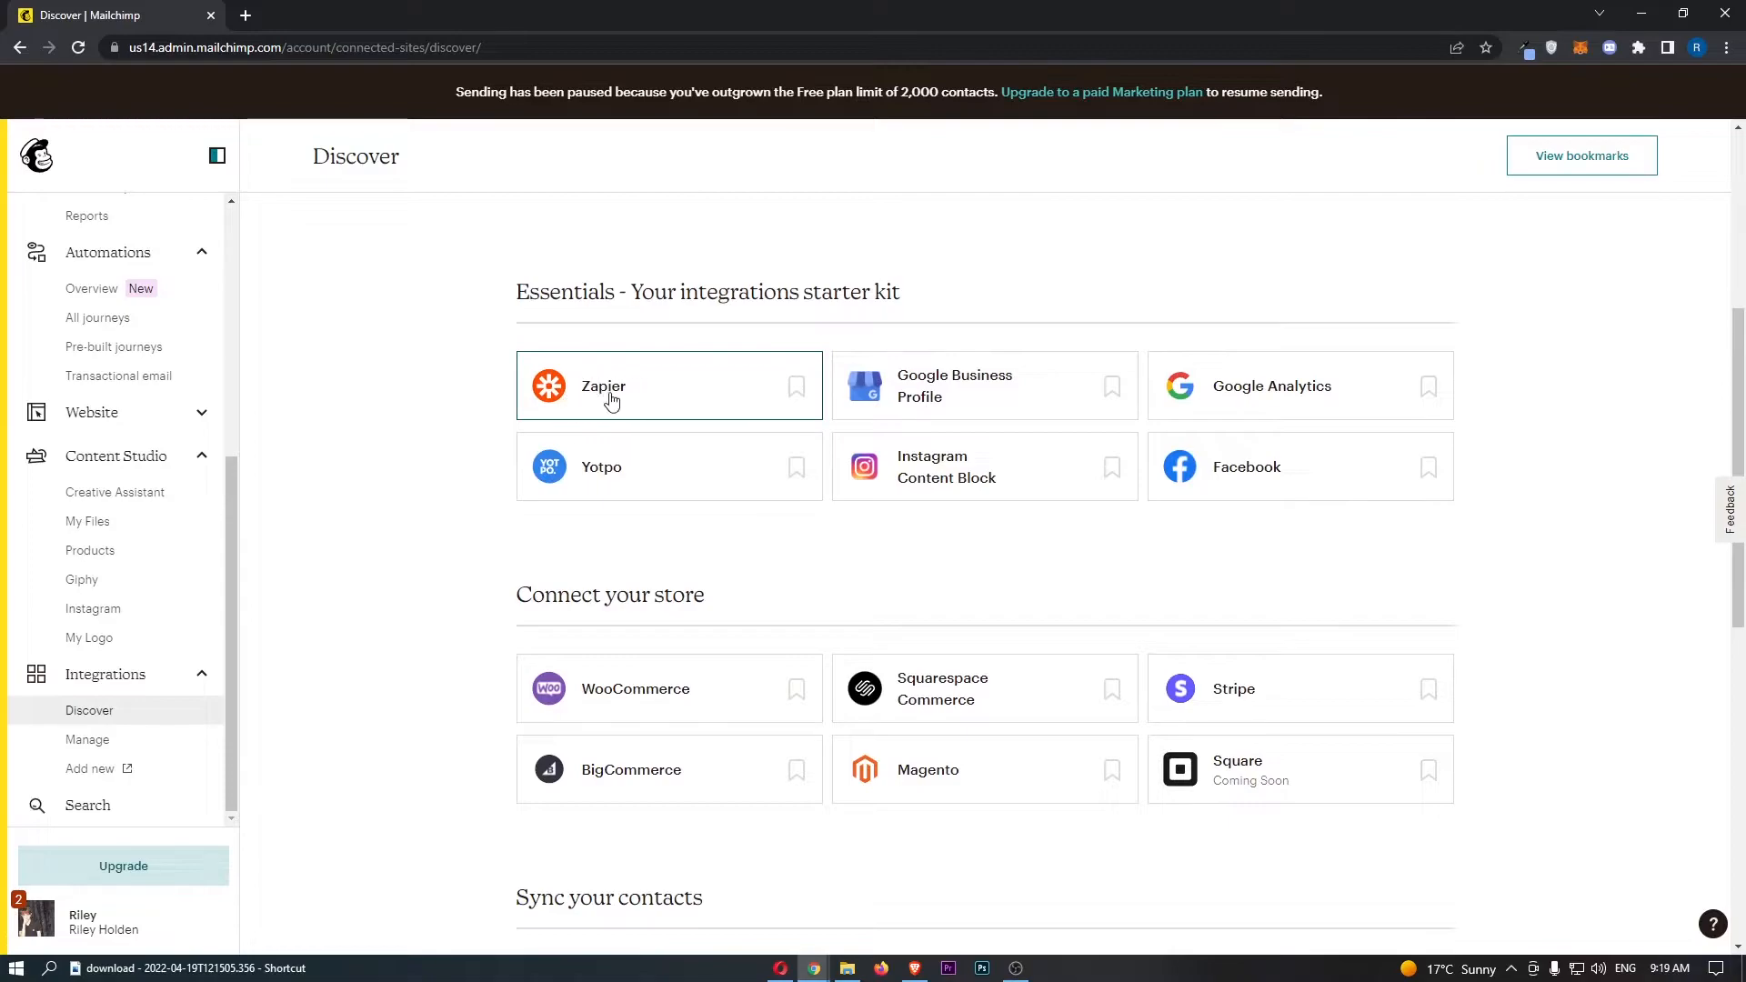
# Open the Zapier card under Essentials, then follow Learn More to Zapier's Mailchimp Integrations page.
pyautogui.click(611, 387)
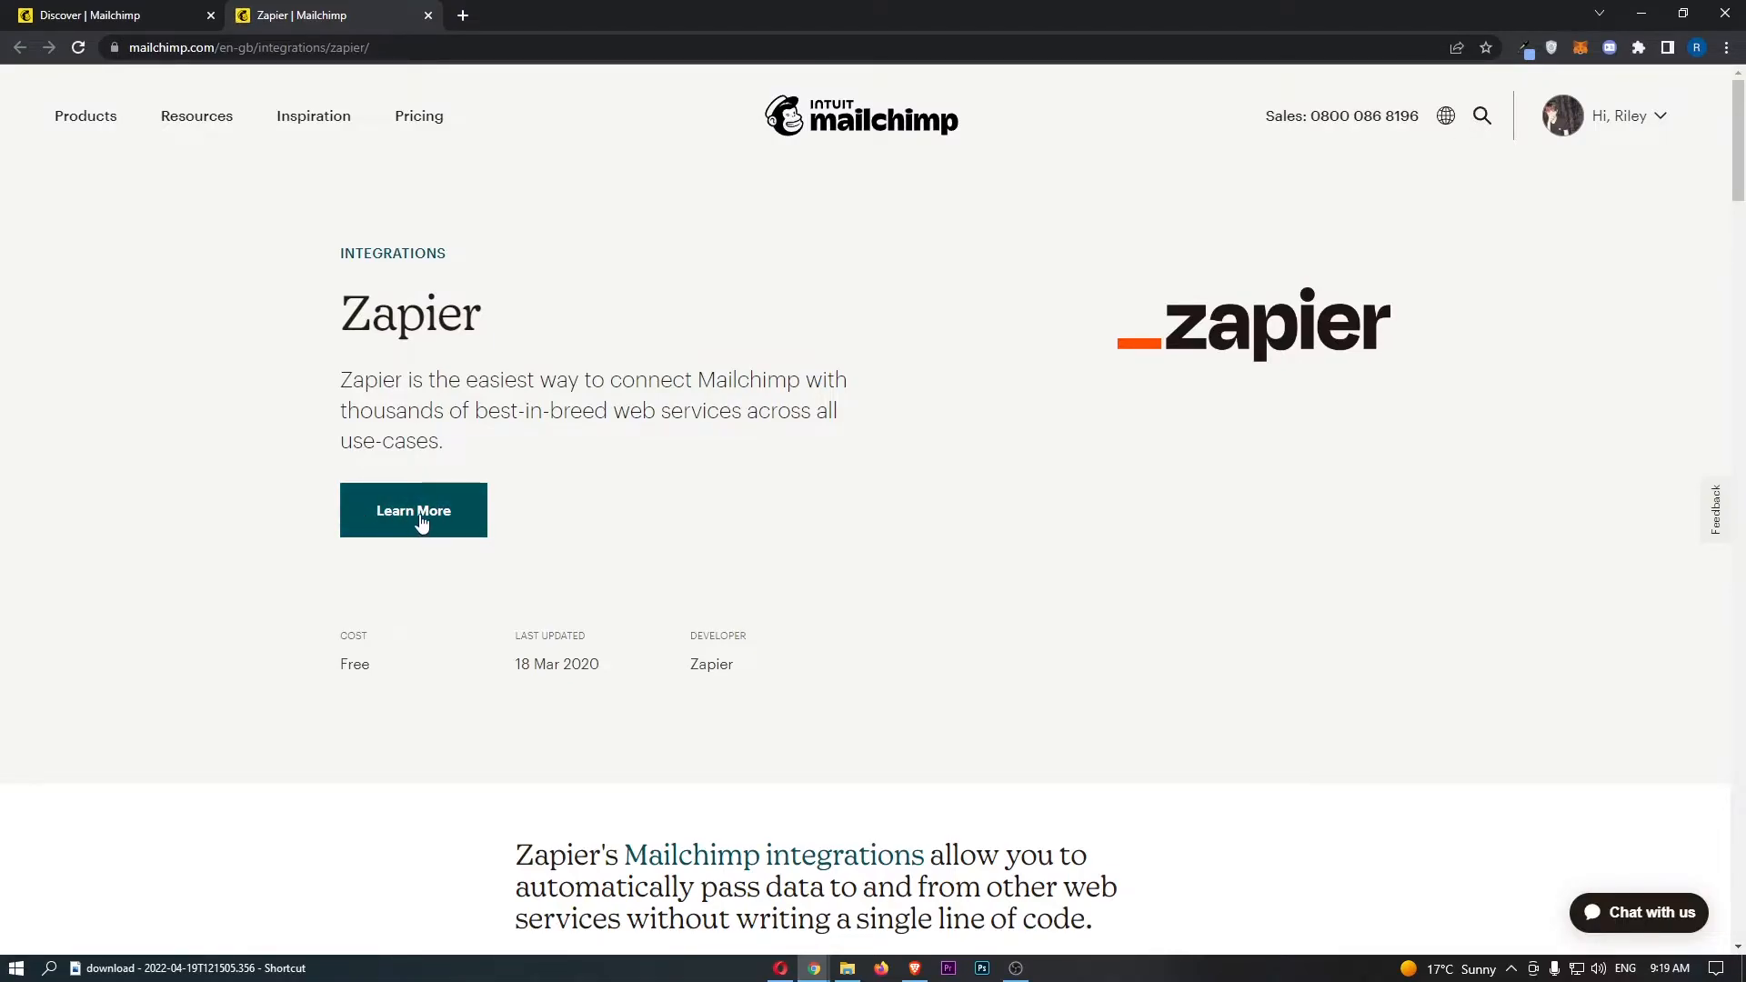
pyautogui.click(414, 511)
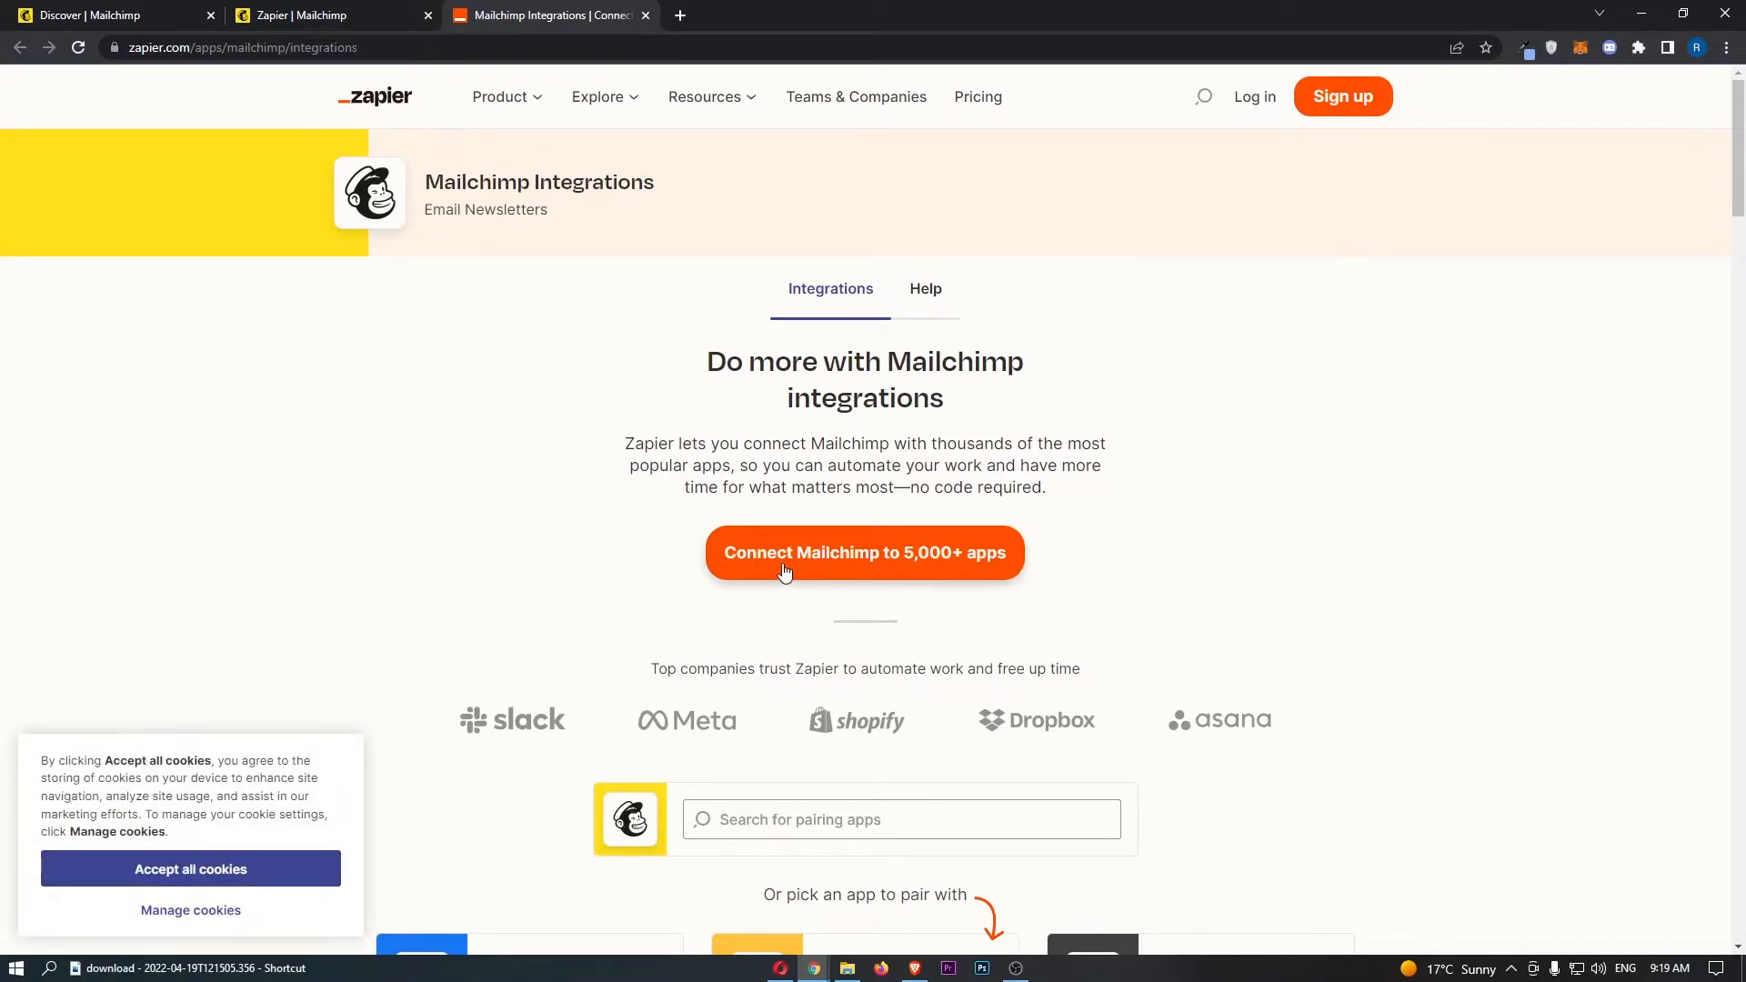
# Choose 'Connect Mailchimp to 5,000+ apps' and continue into the Zapier dashboard.
pyautogui.click(909, 563)
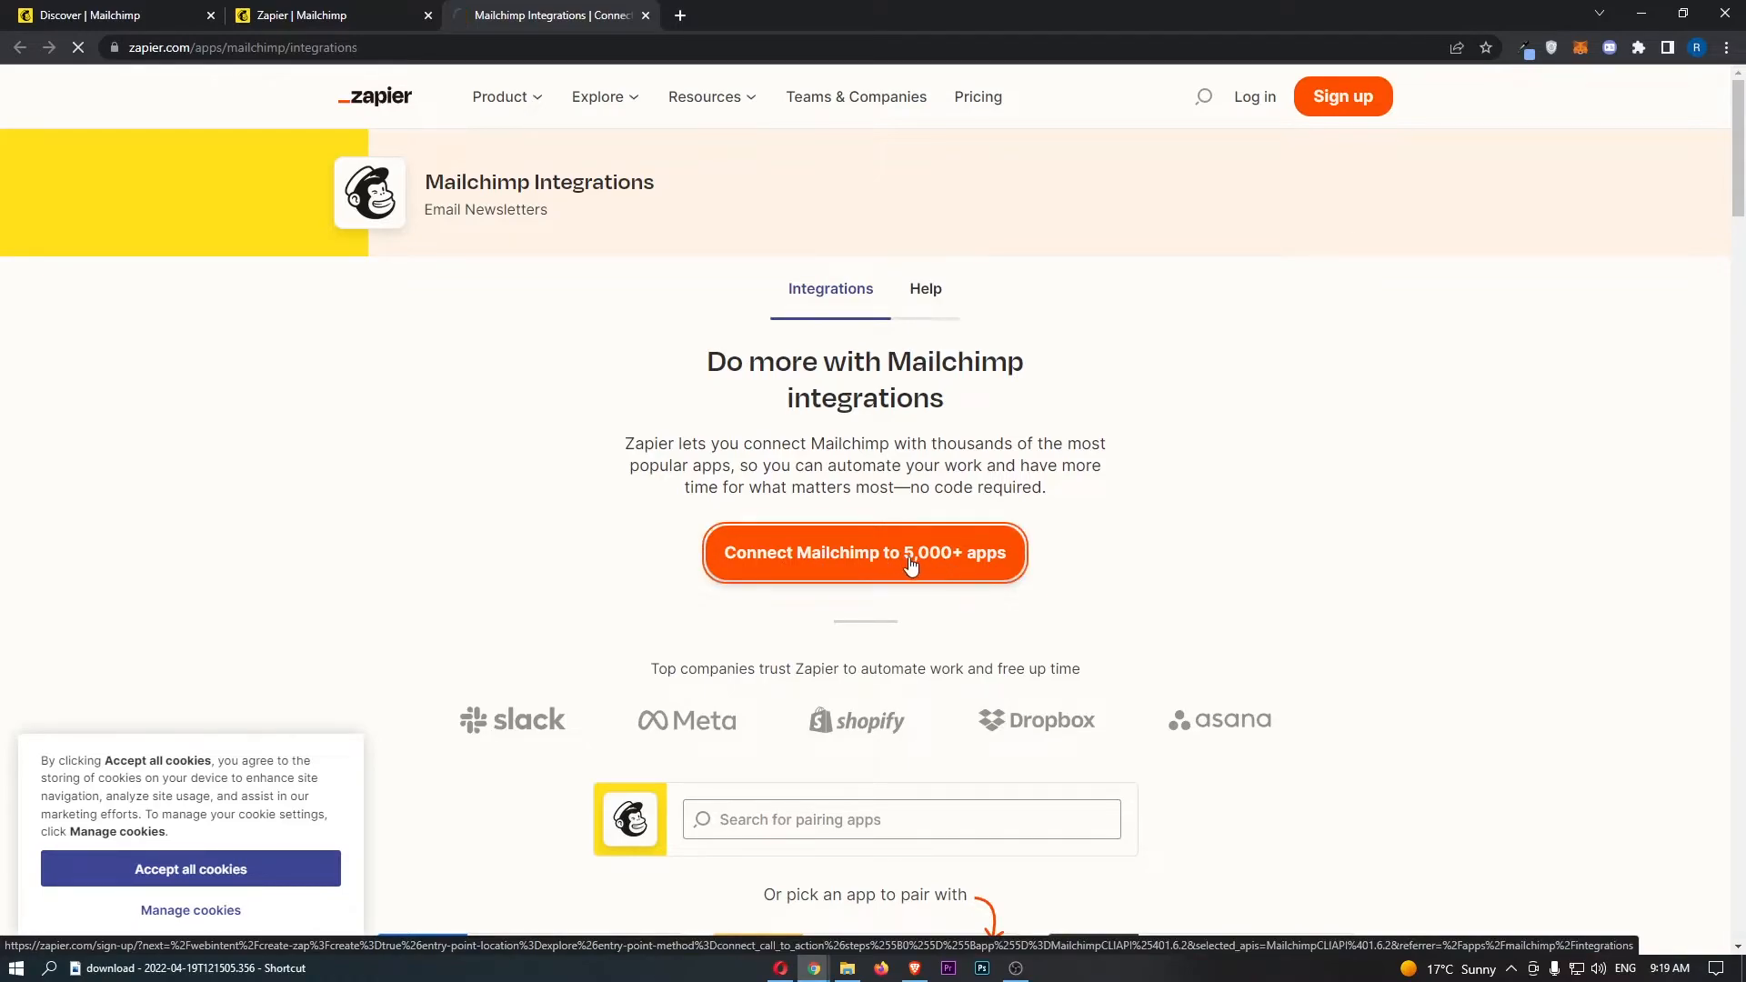
pyautogui.click(865, 553)
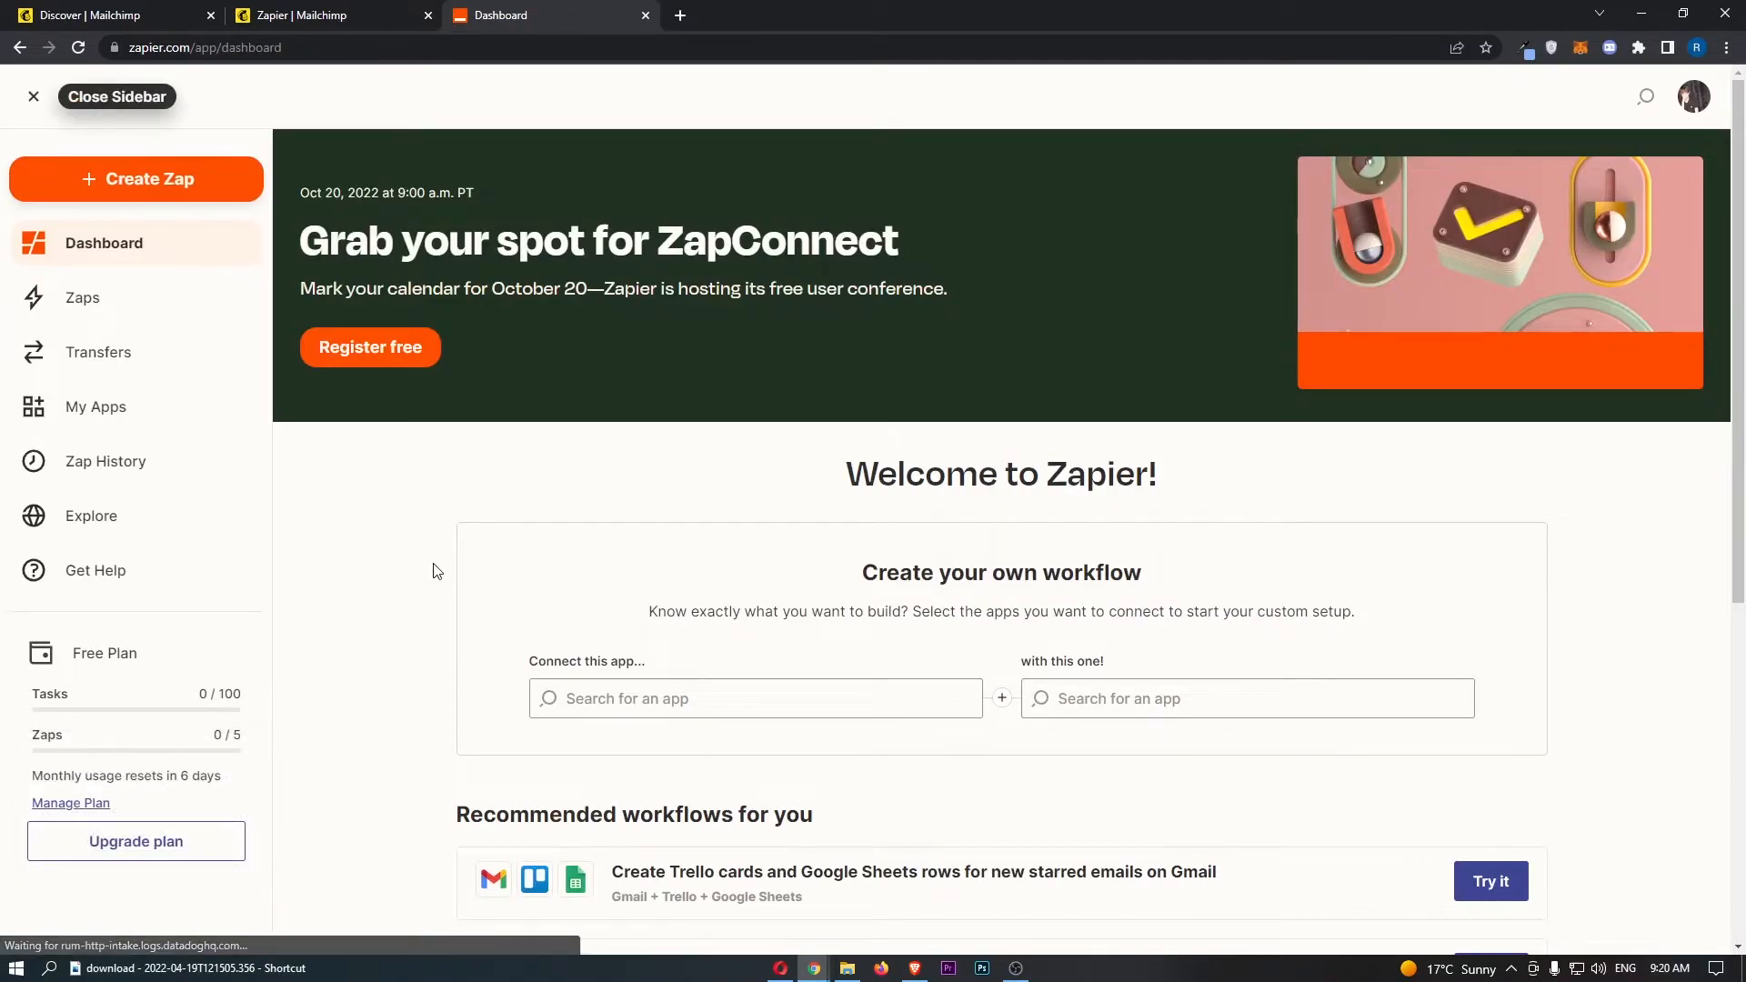
pyautogui.moveTo(92, 419)
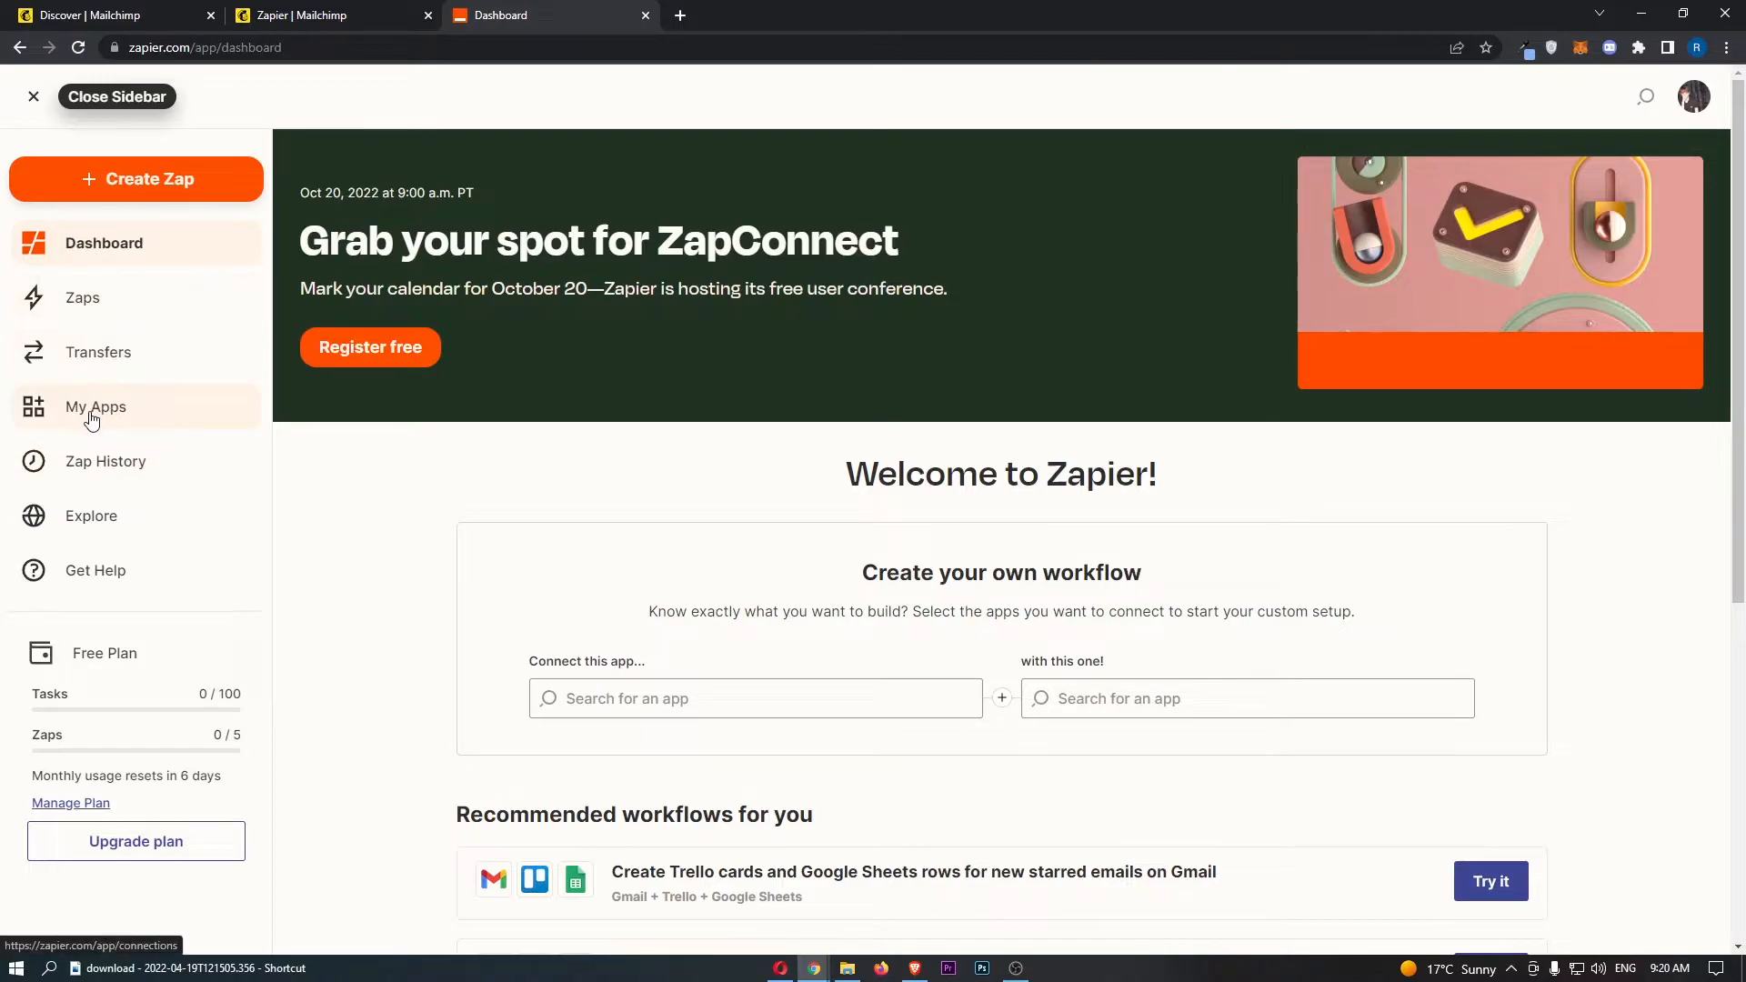
# Add a new connection under My Apps, searching 'mailch' and selecting Mailchimp.
pyautogui.click(97, 408)
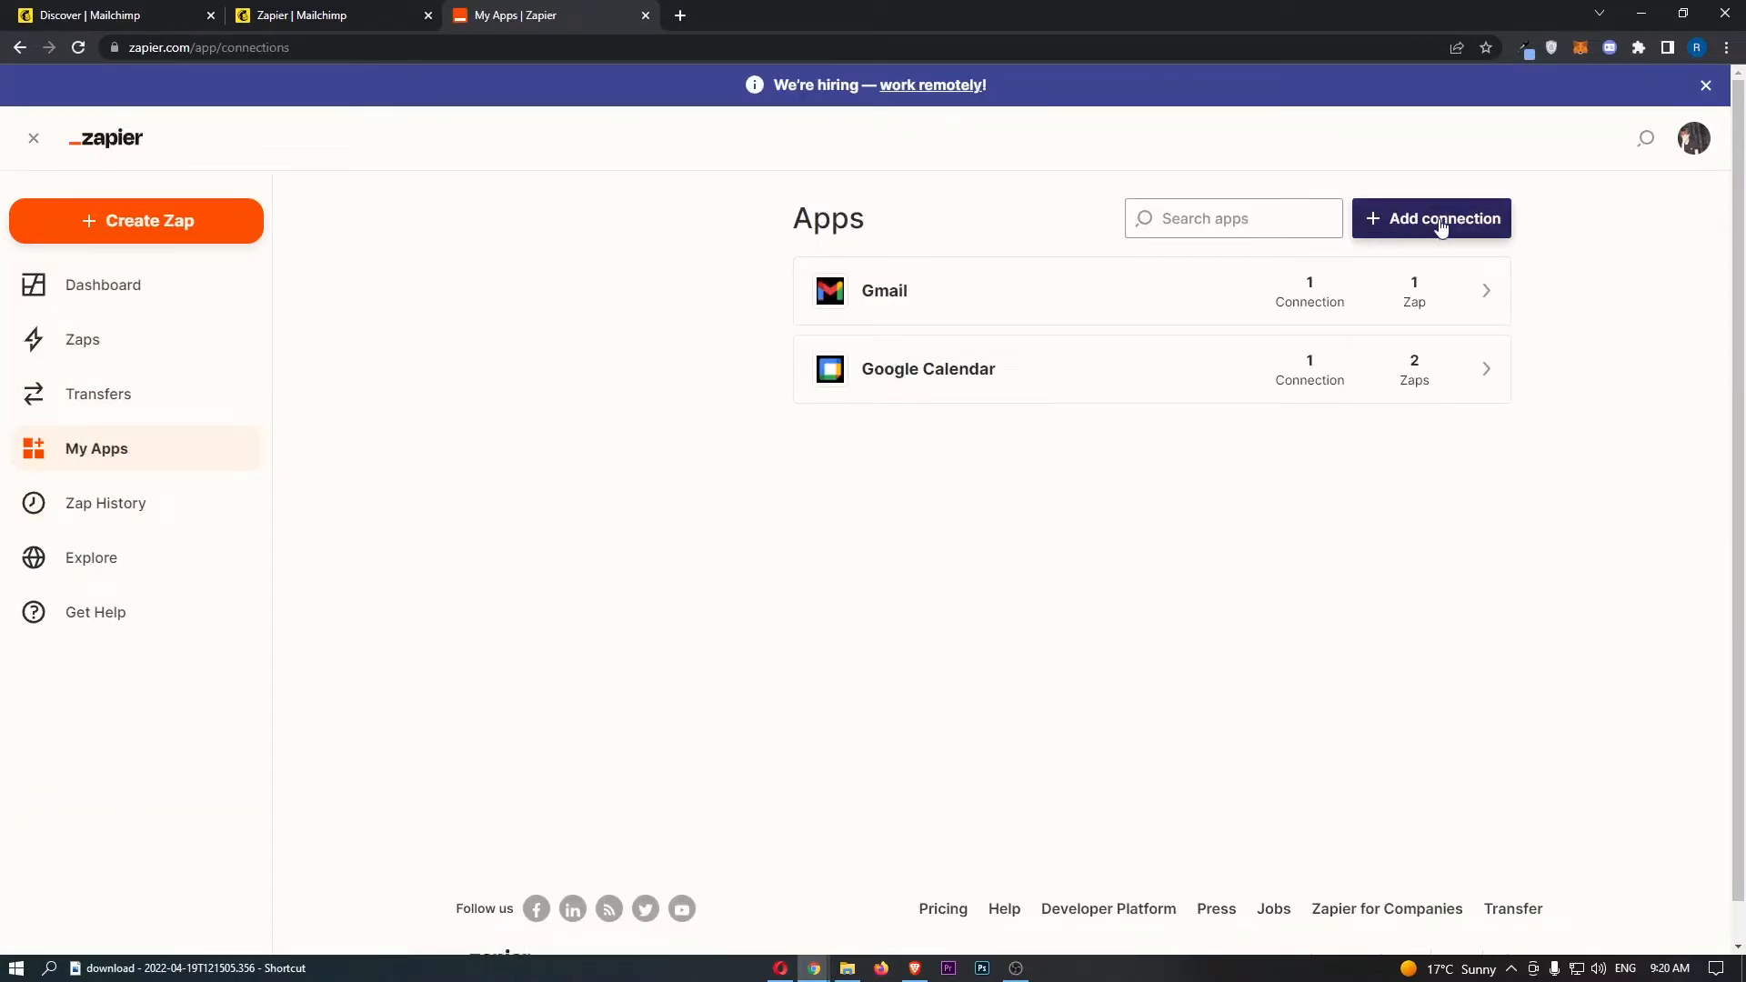
pyautogui.click(1438, 219)
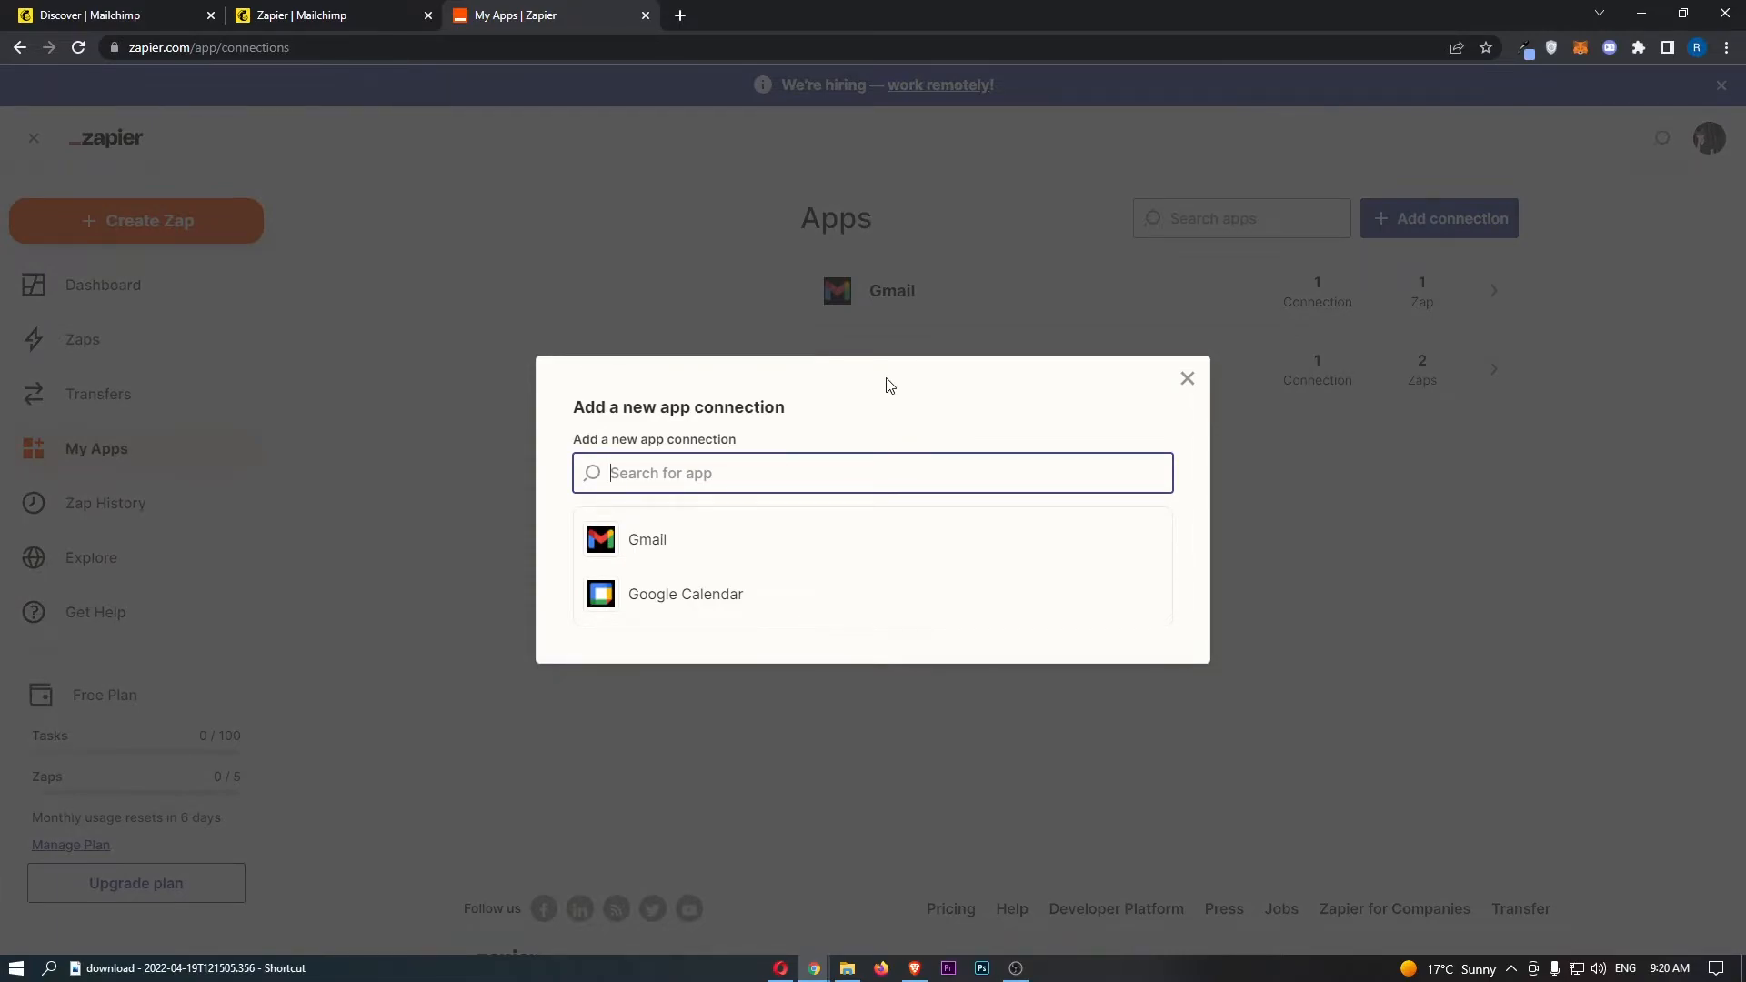
pyautogui.write('mailch')
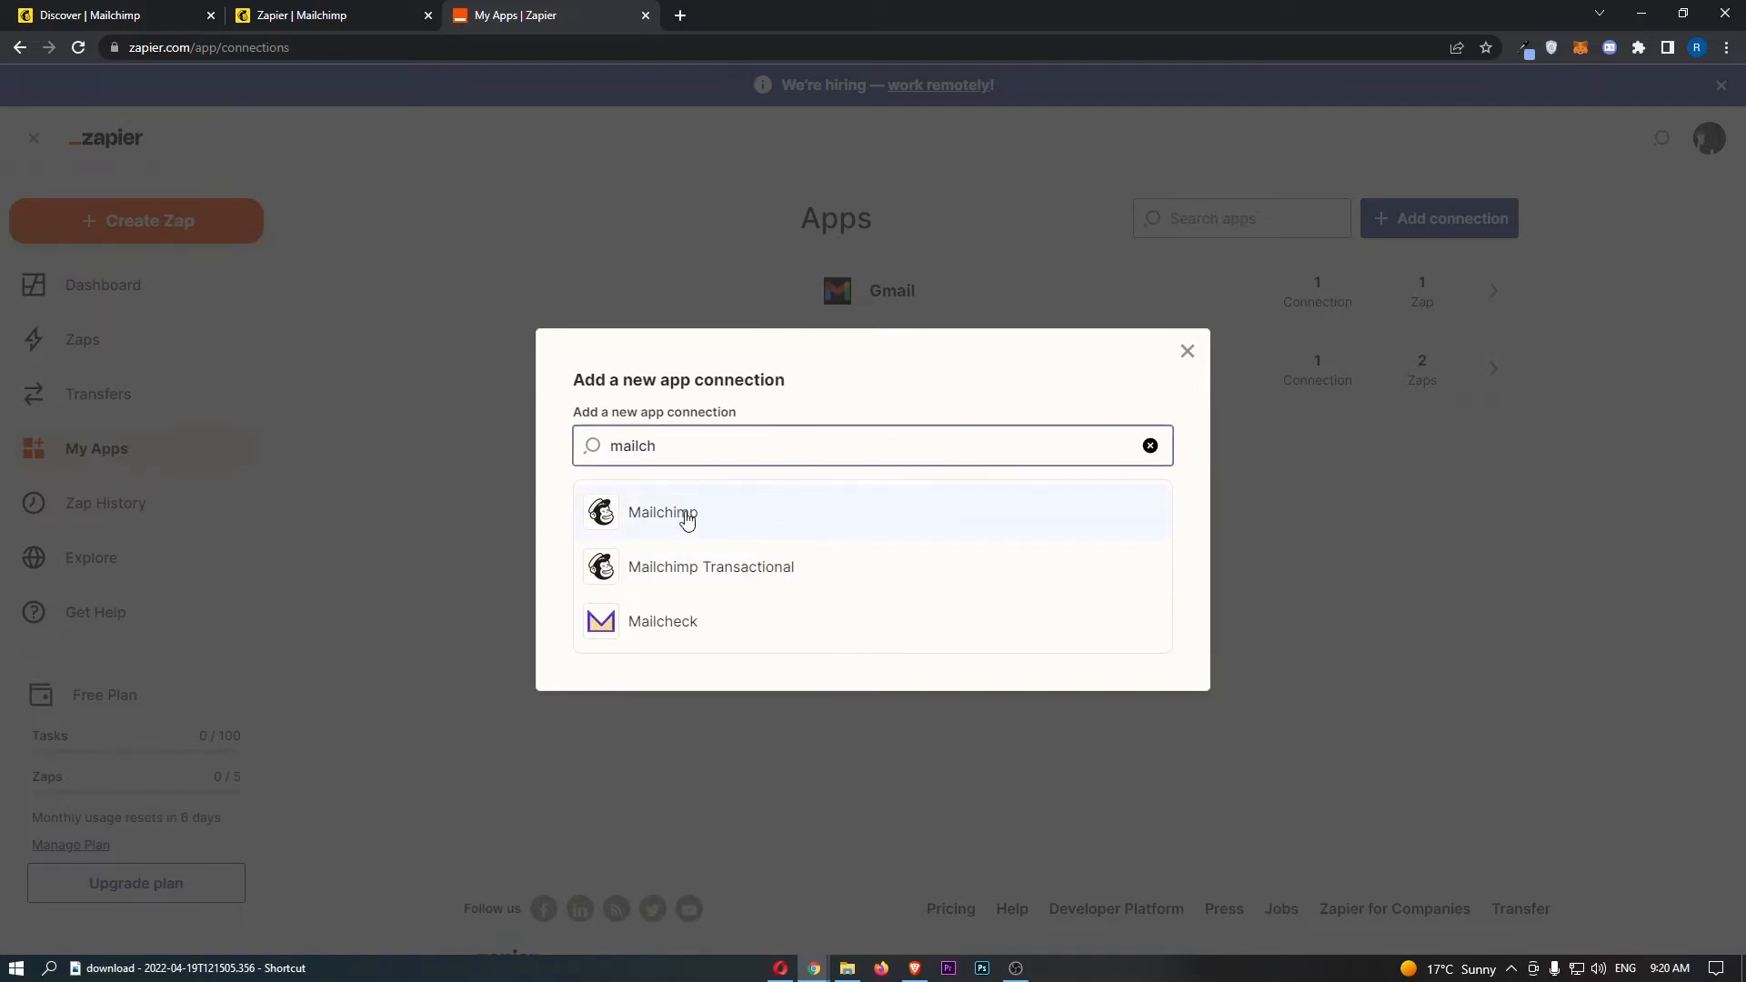
pyautogui.click(664, 512)
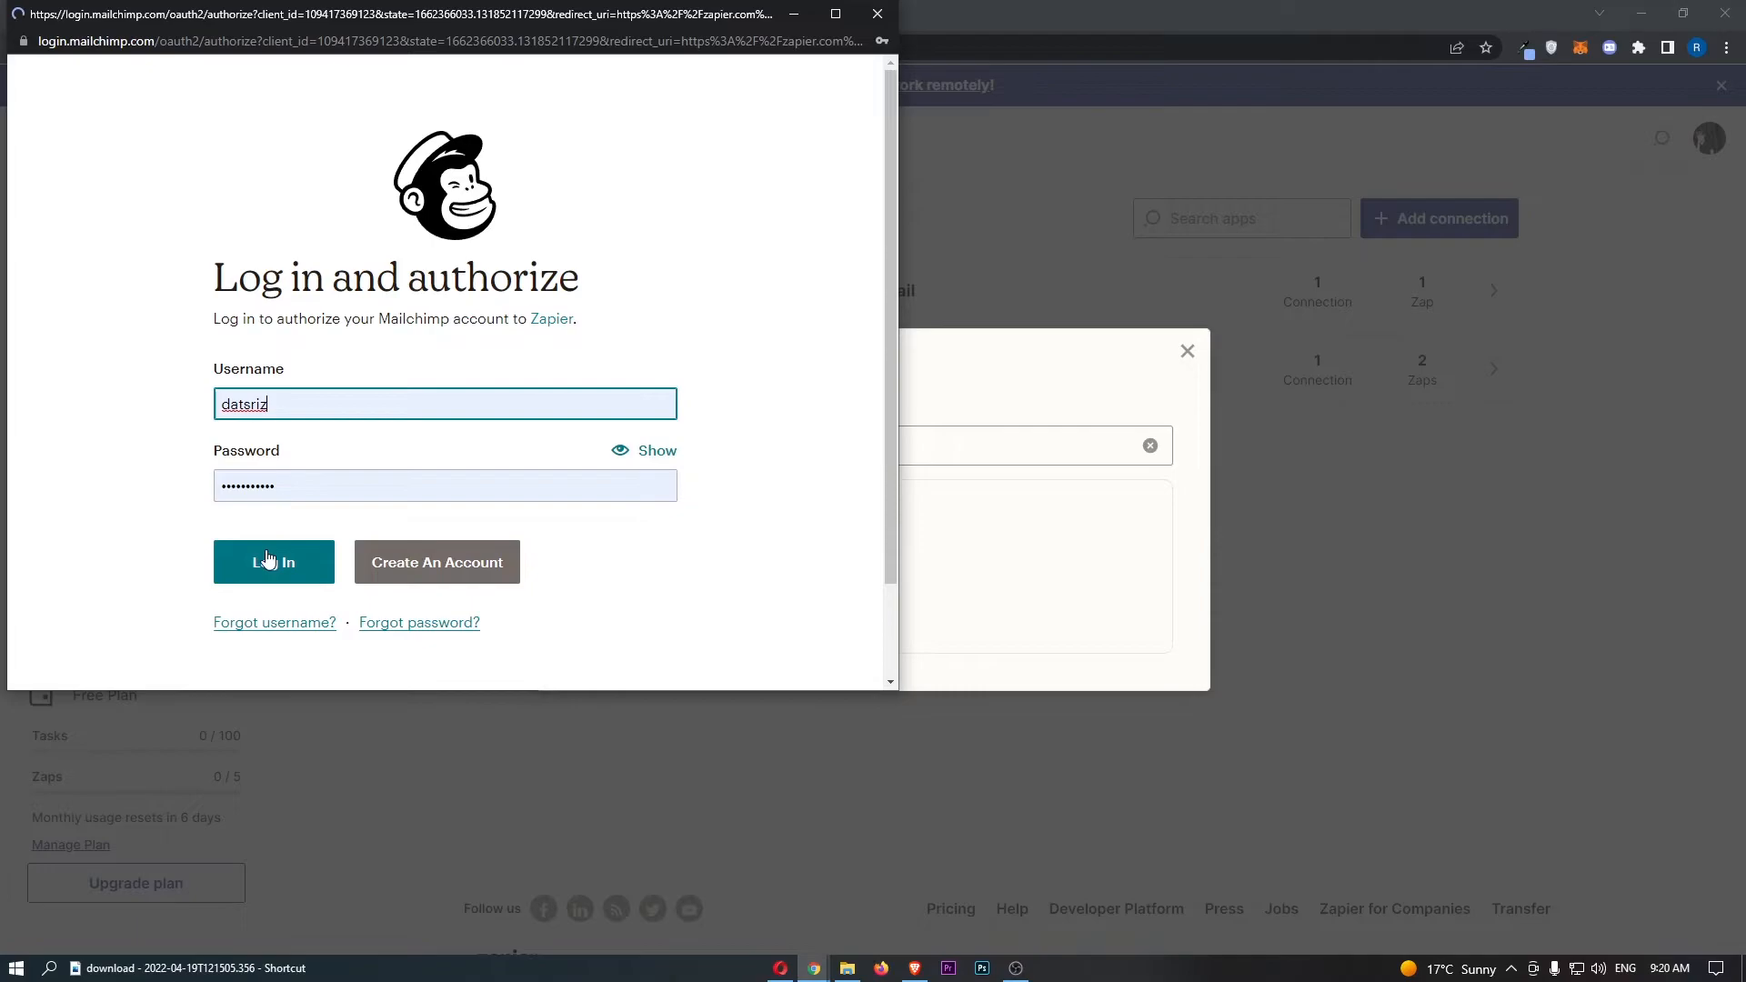
# Log in to Mailchimp in the popup and authorize Zapier's access.
pyautogui.click(274, 562)
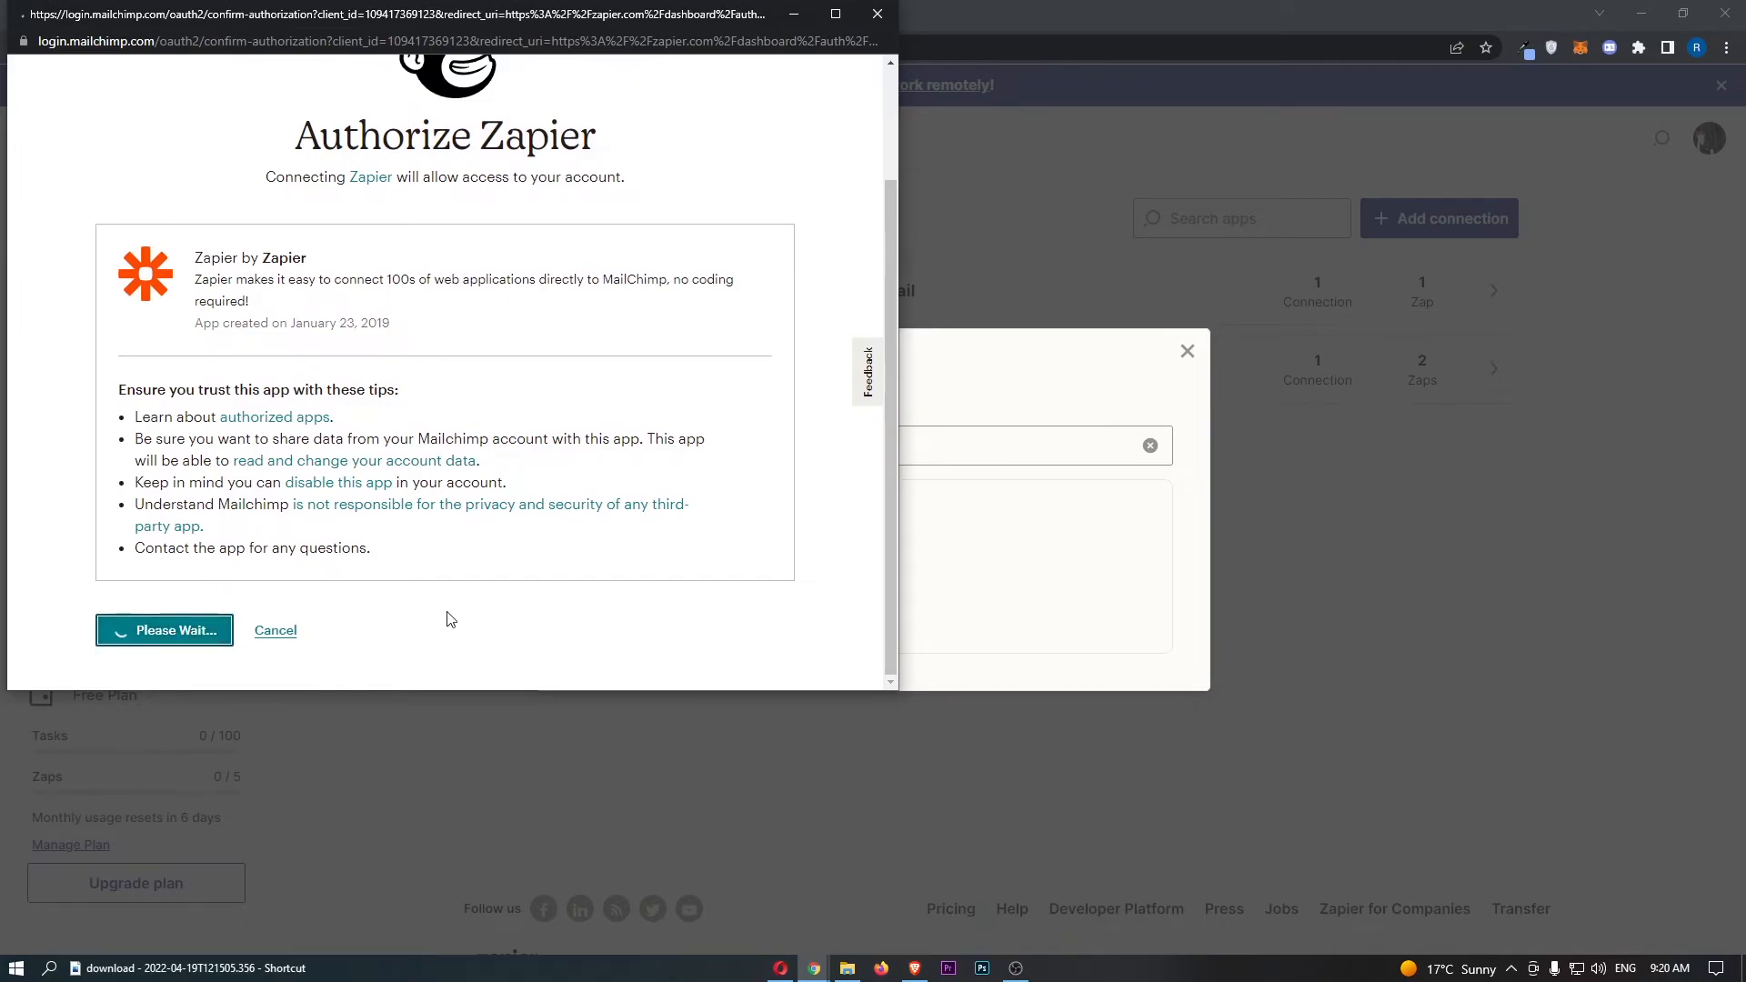
pyautogui.moveTo(638, 518)
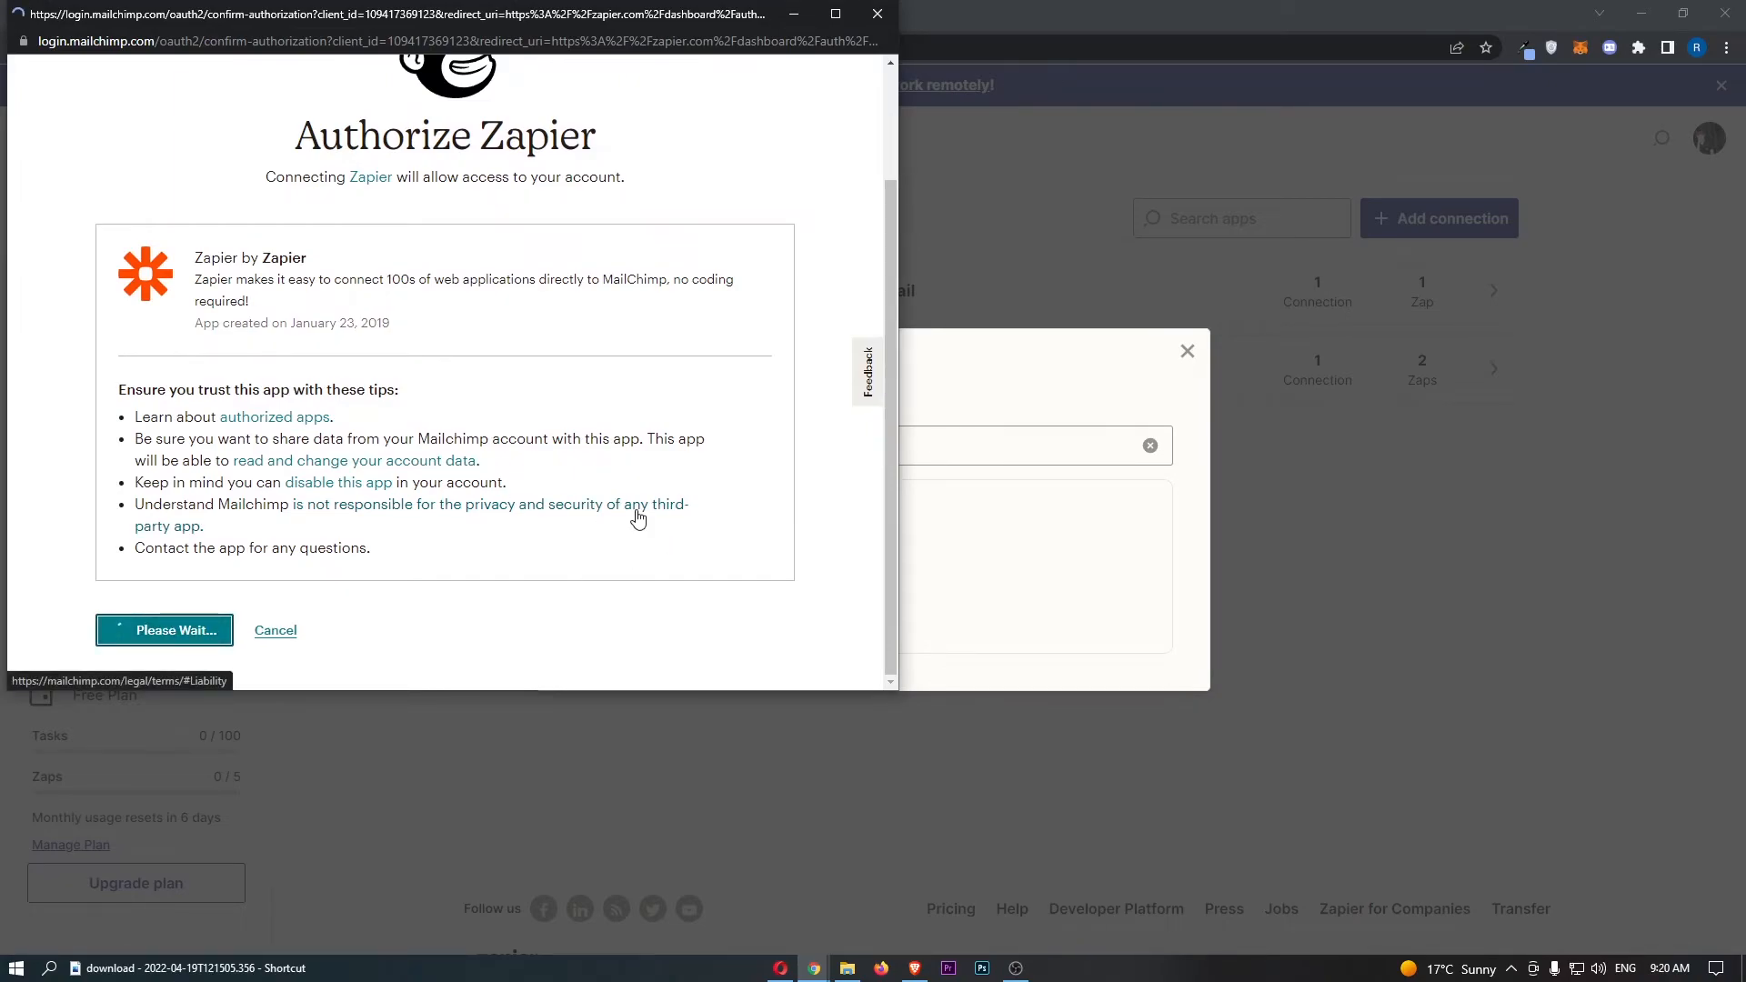
pyautogui.click(165, 630)
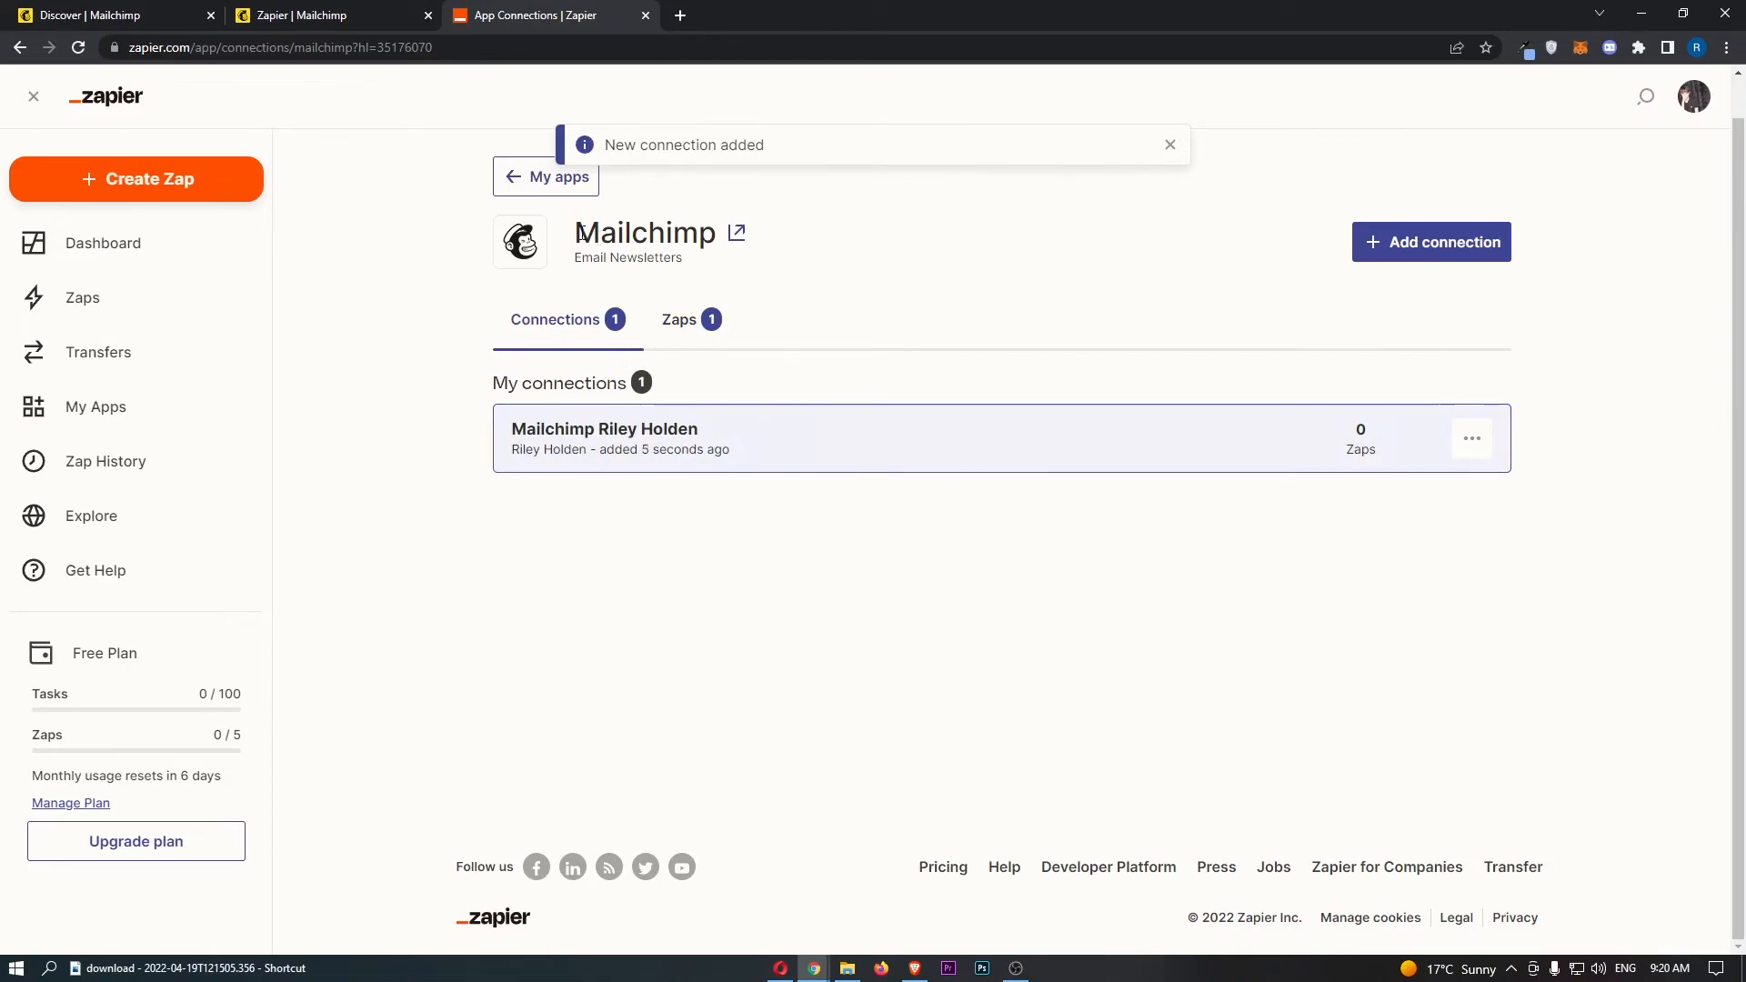
# Confirm Zapier is checked on Mailchimp Discover, return to Zapier and dismiss the hiring banner.
pyautogui.click(91, 15)
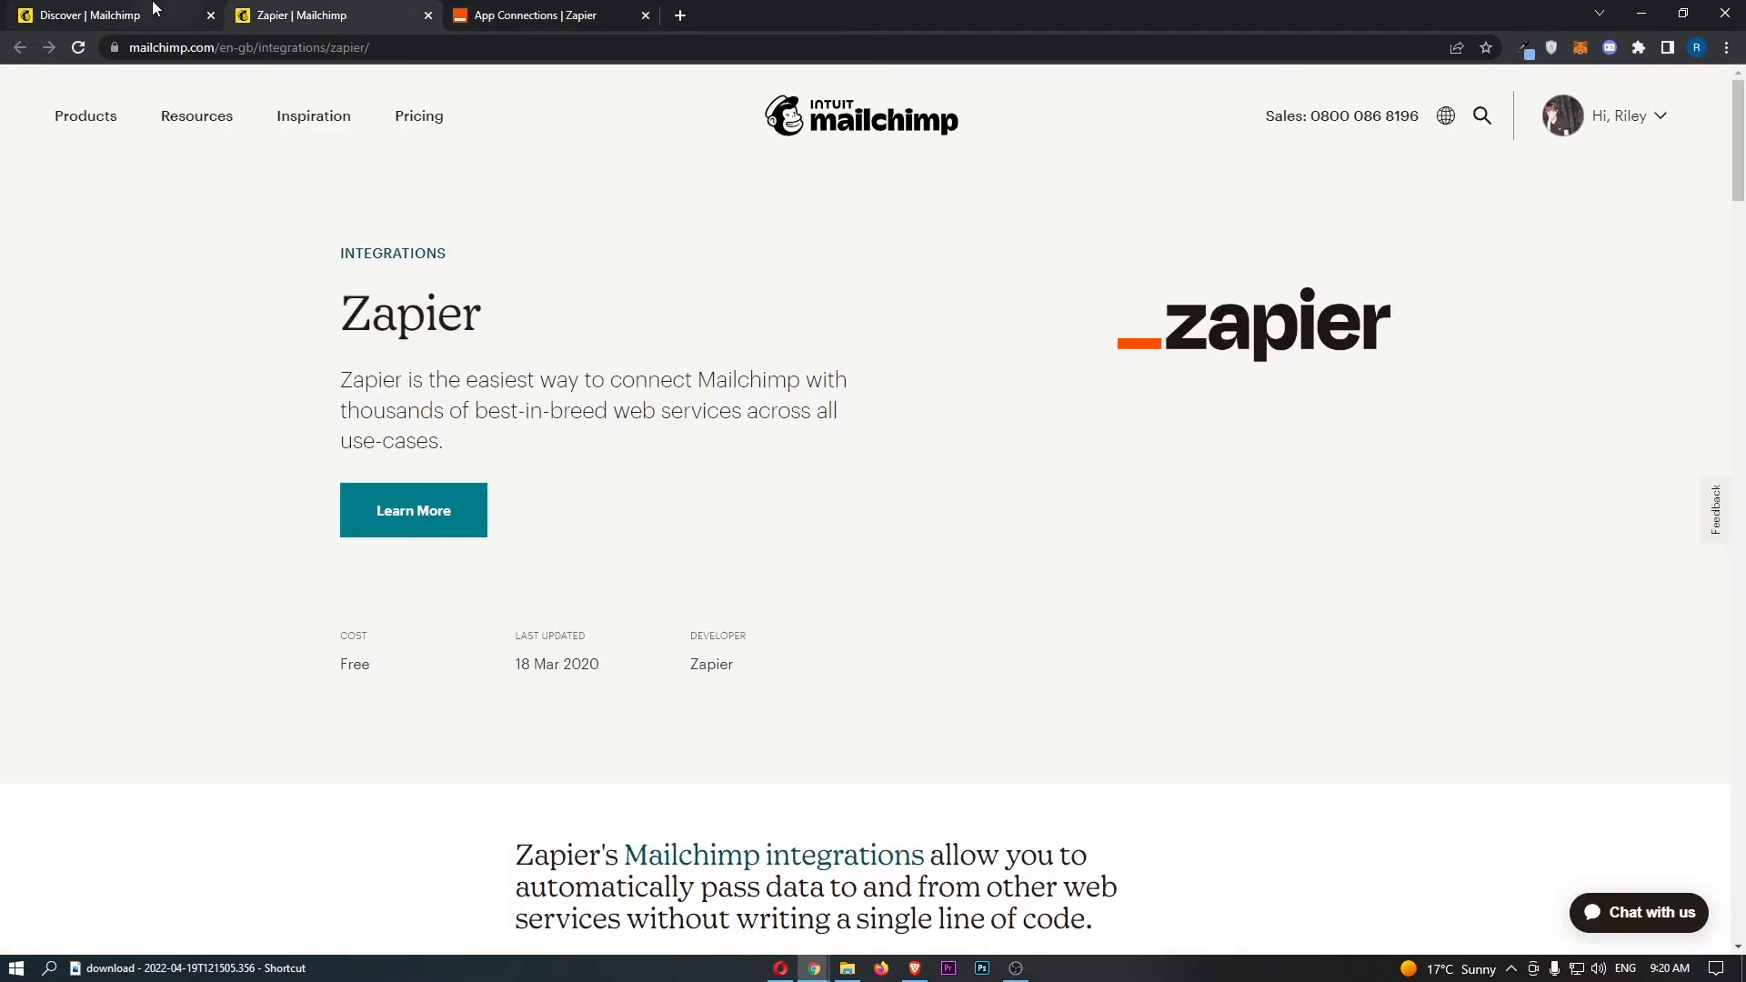
pyautogui.click(96, 14)
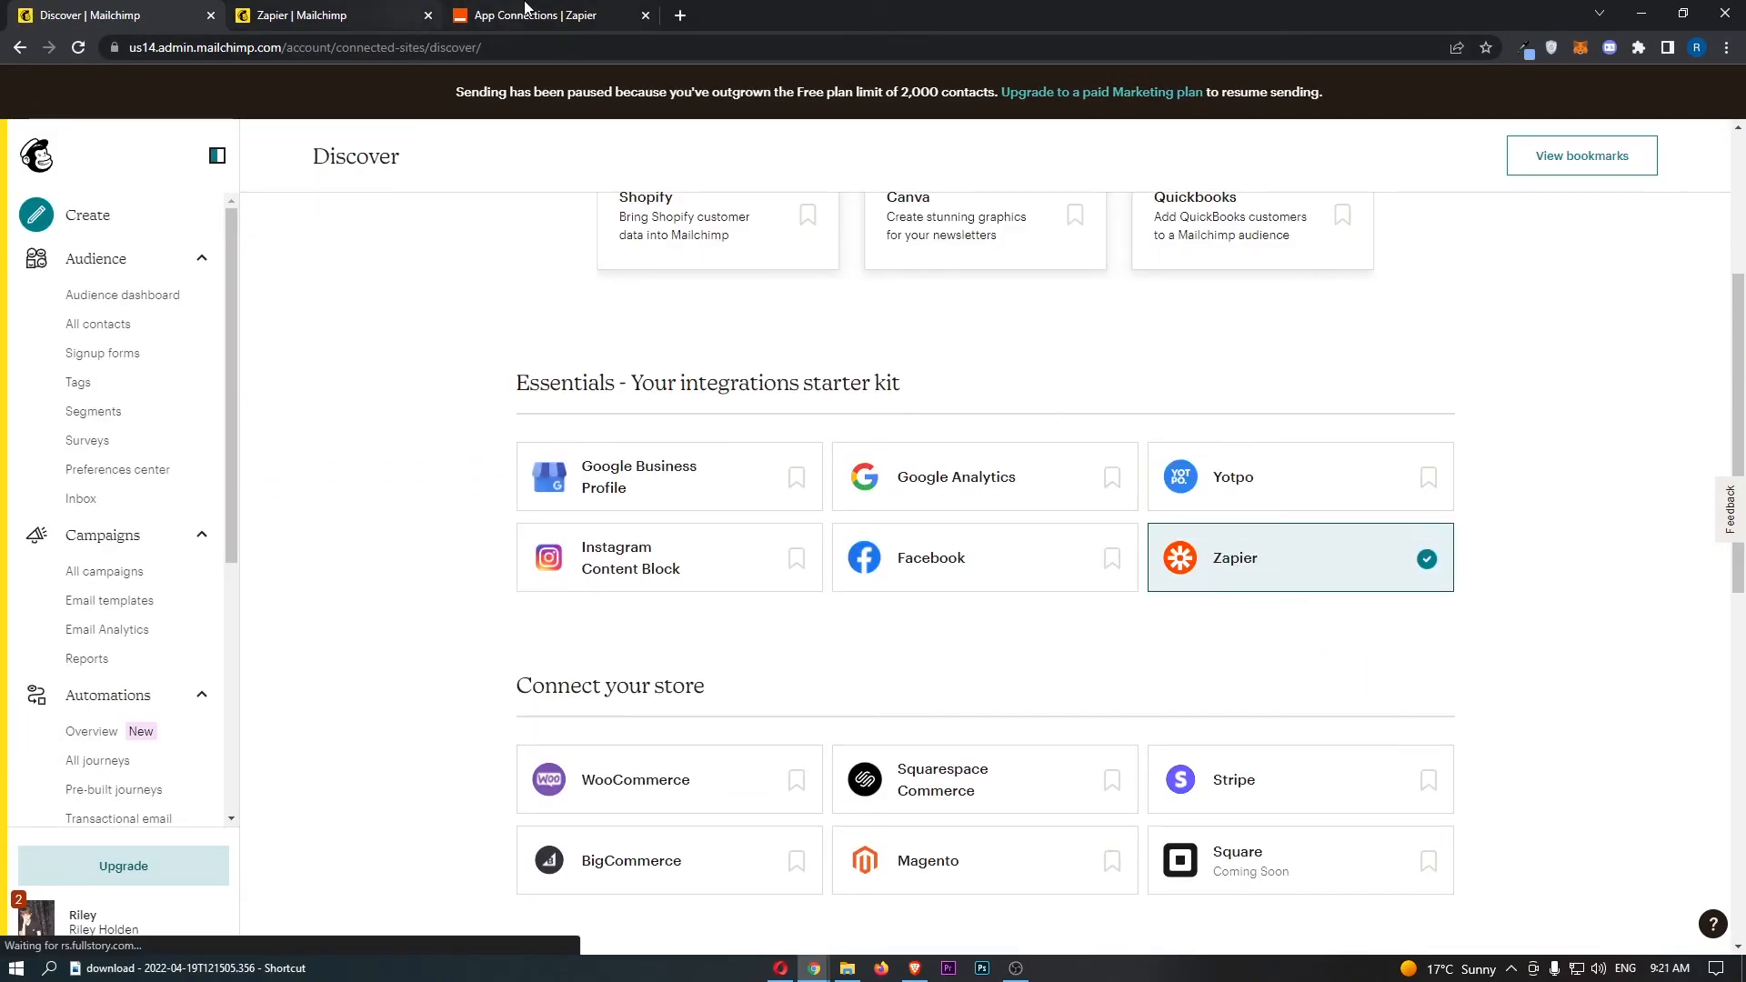
pyautogui.click(537, 16)
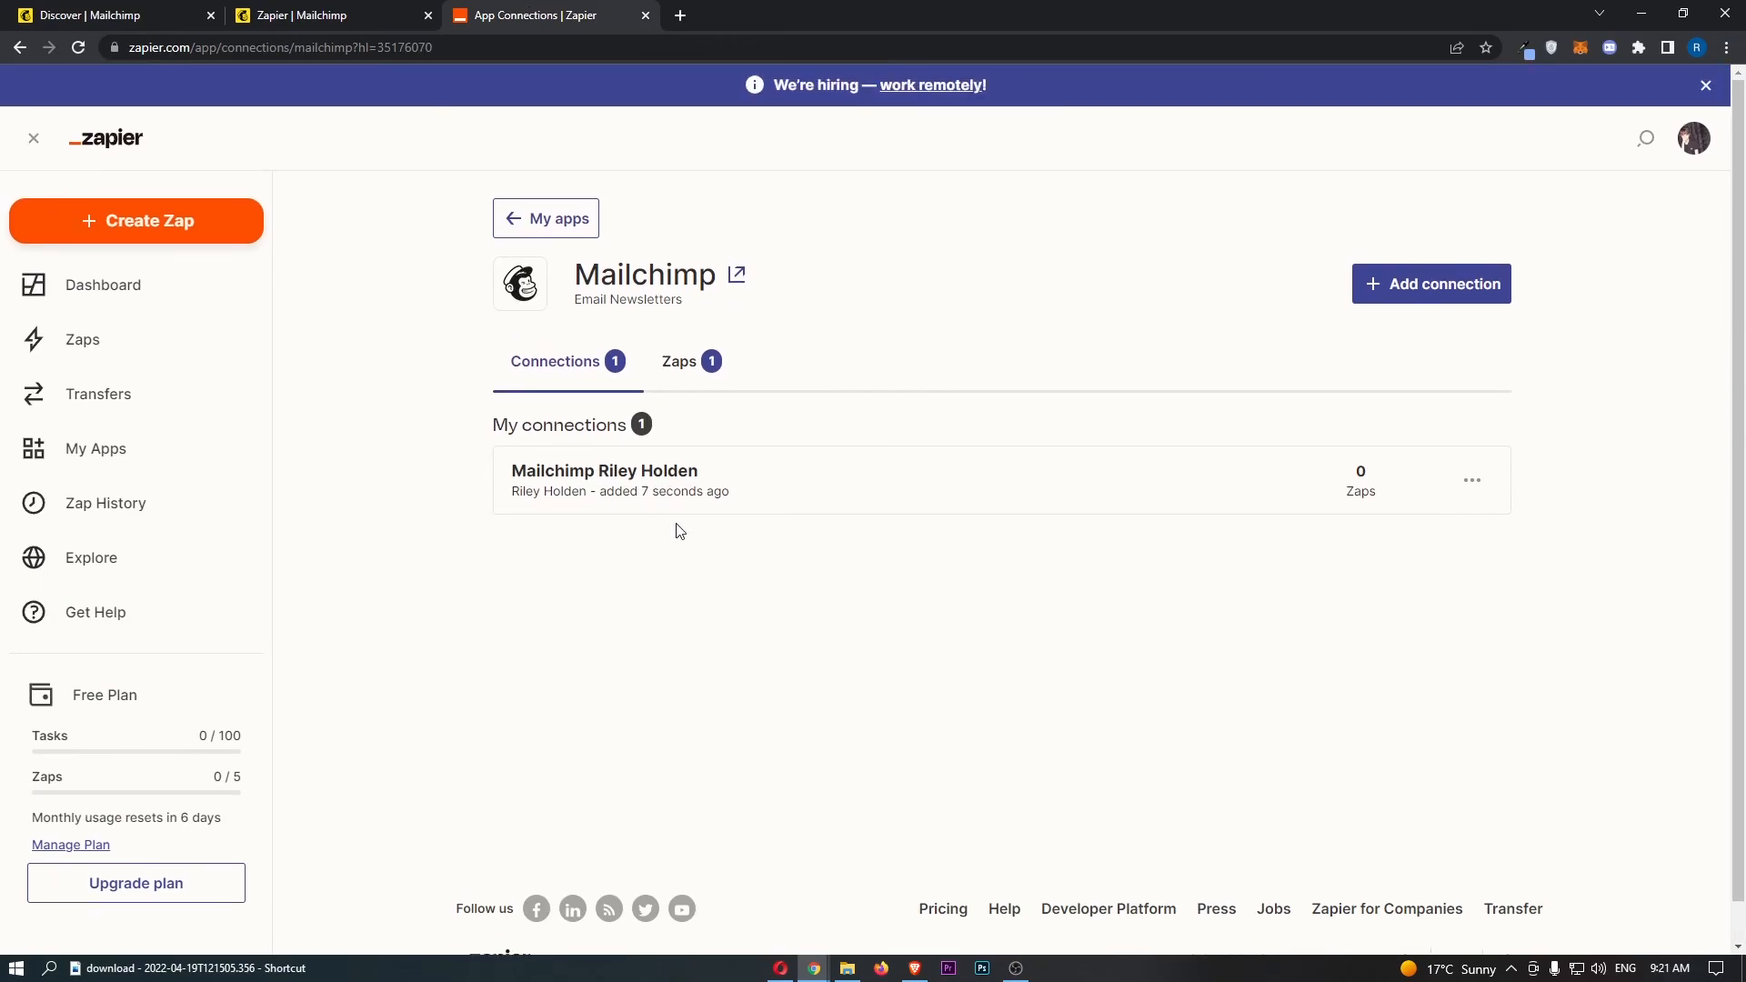
pyautogui.click(1705, 84)
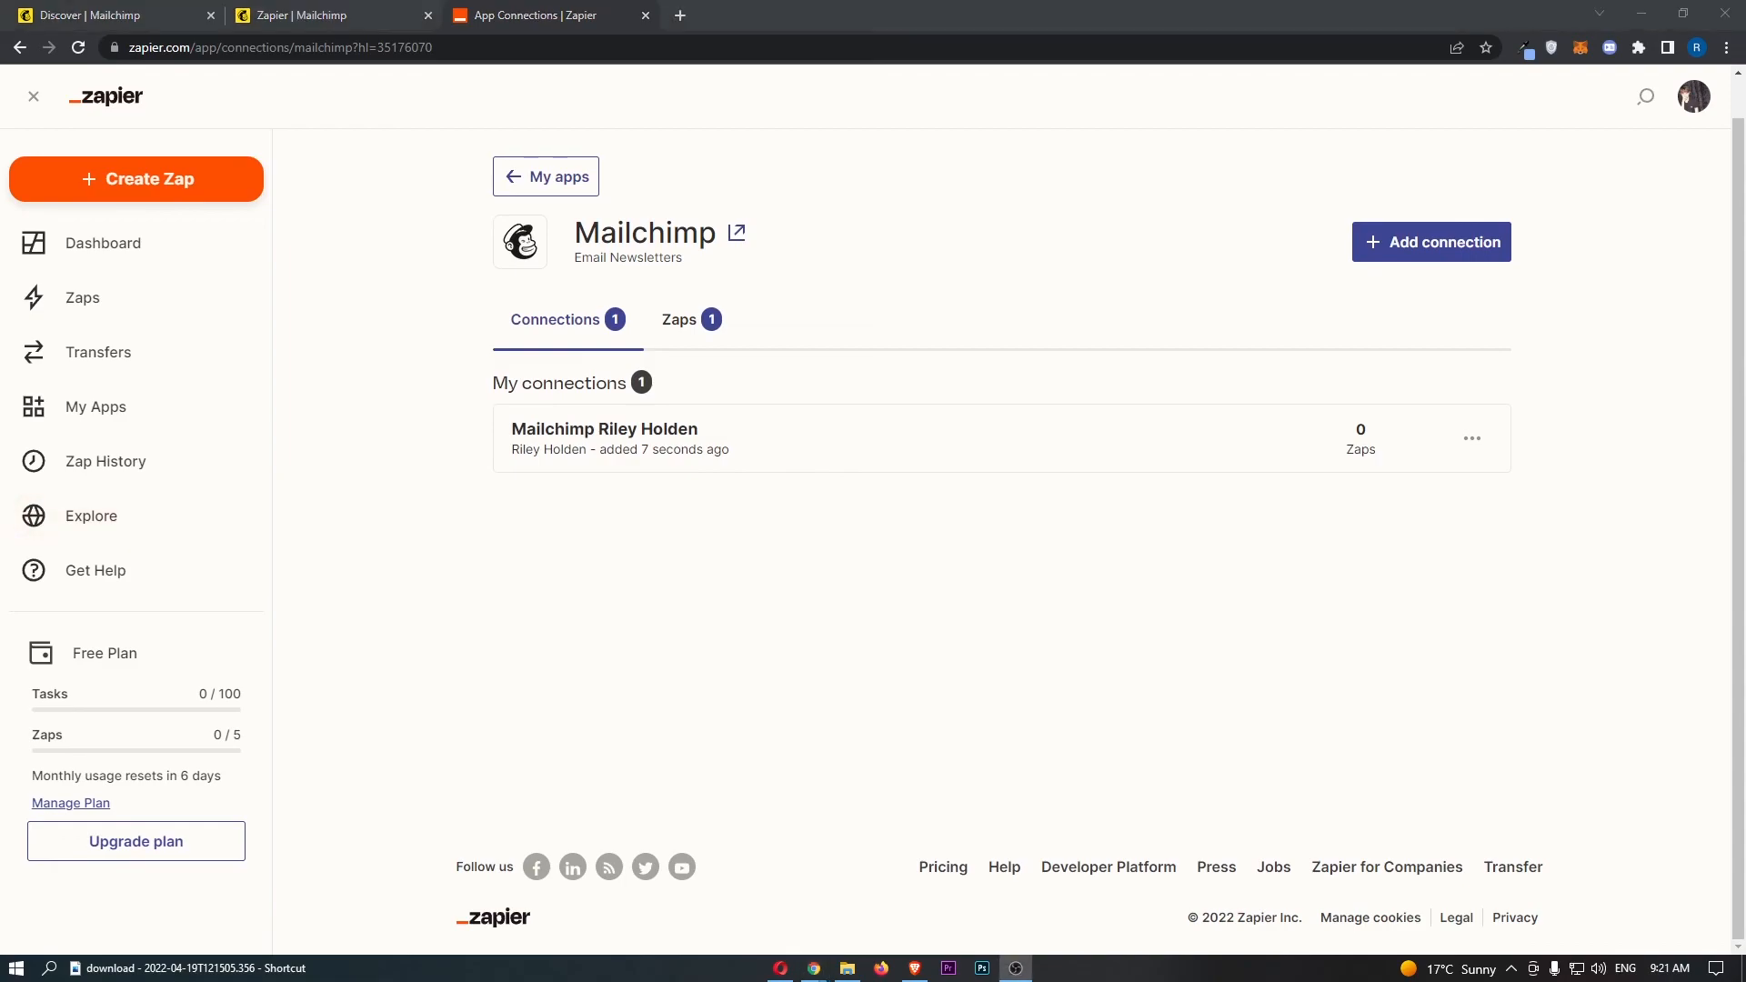